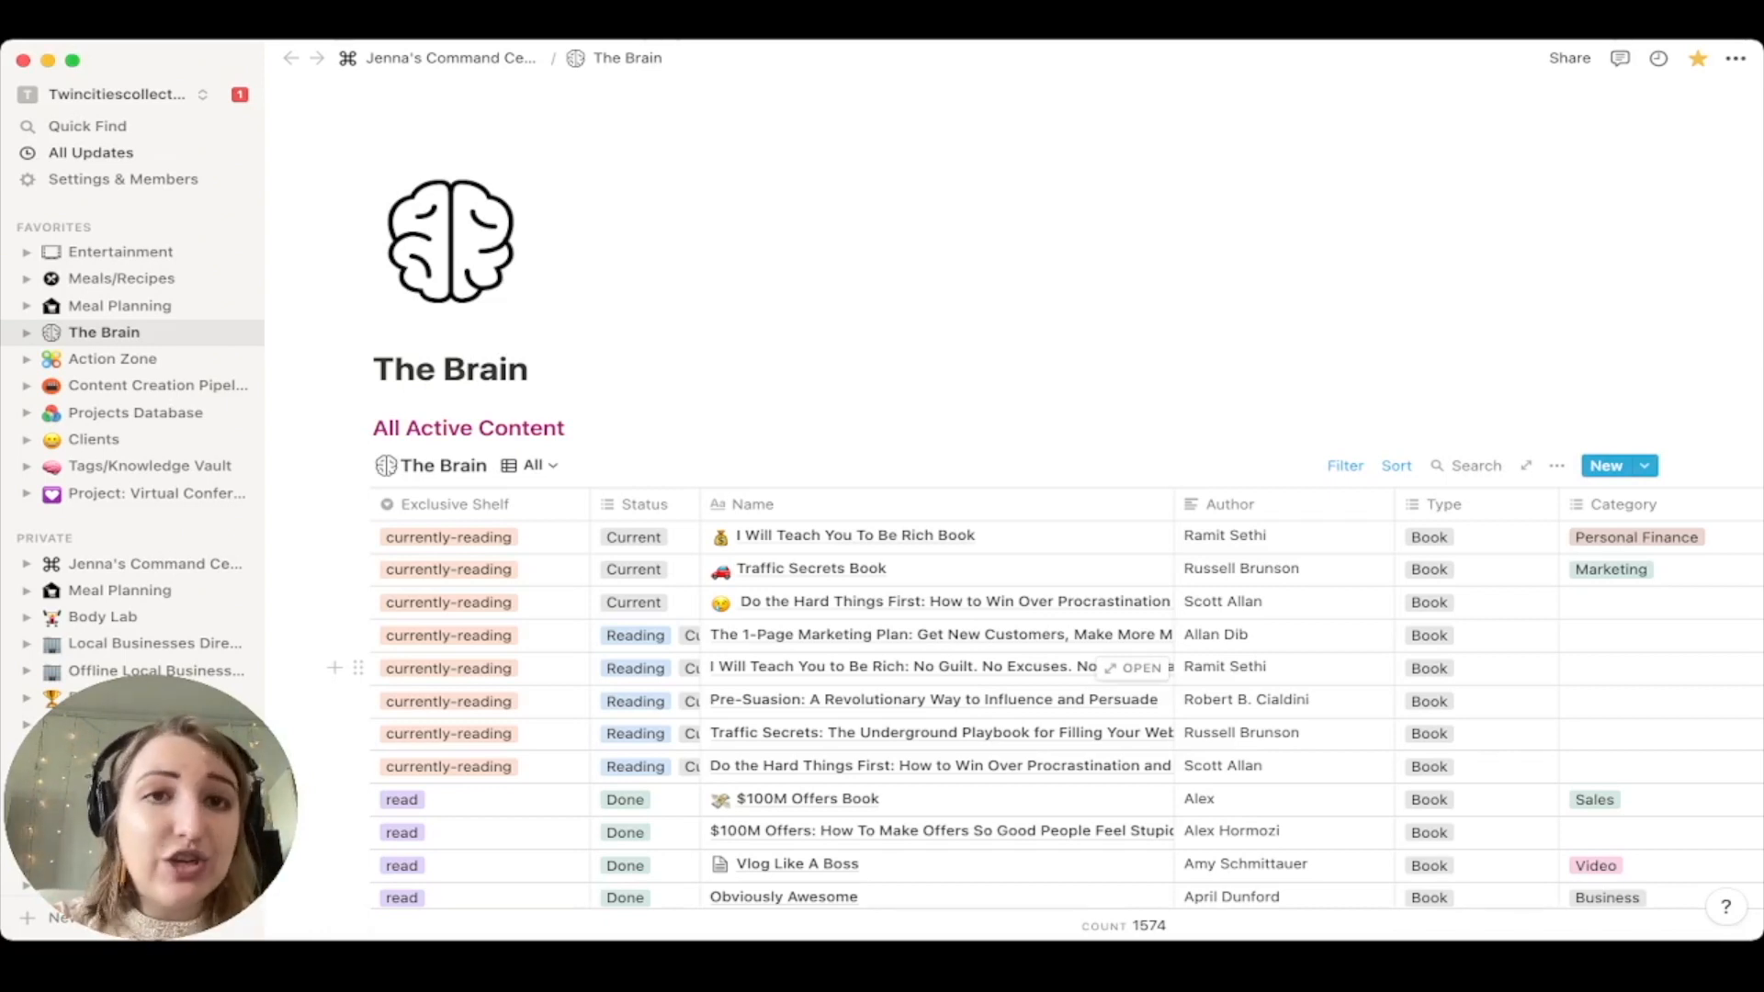
- Switch The Brain database from the All view to the Movies view
{"action": "left_click", "coordinate": [537, 465]}
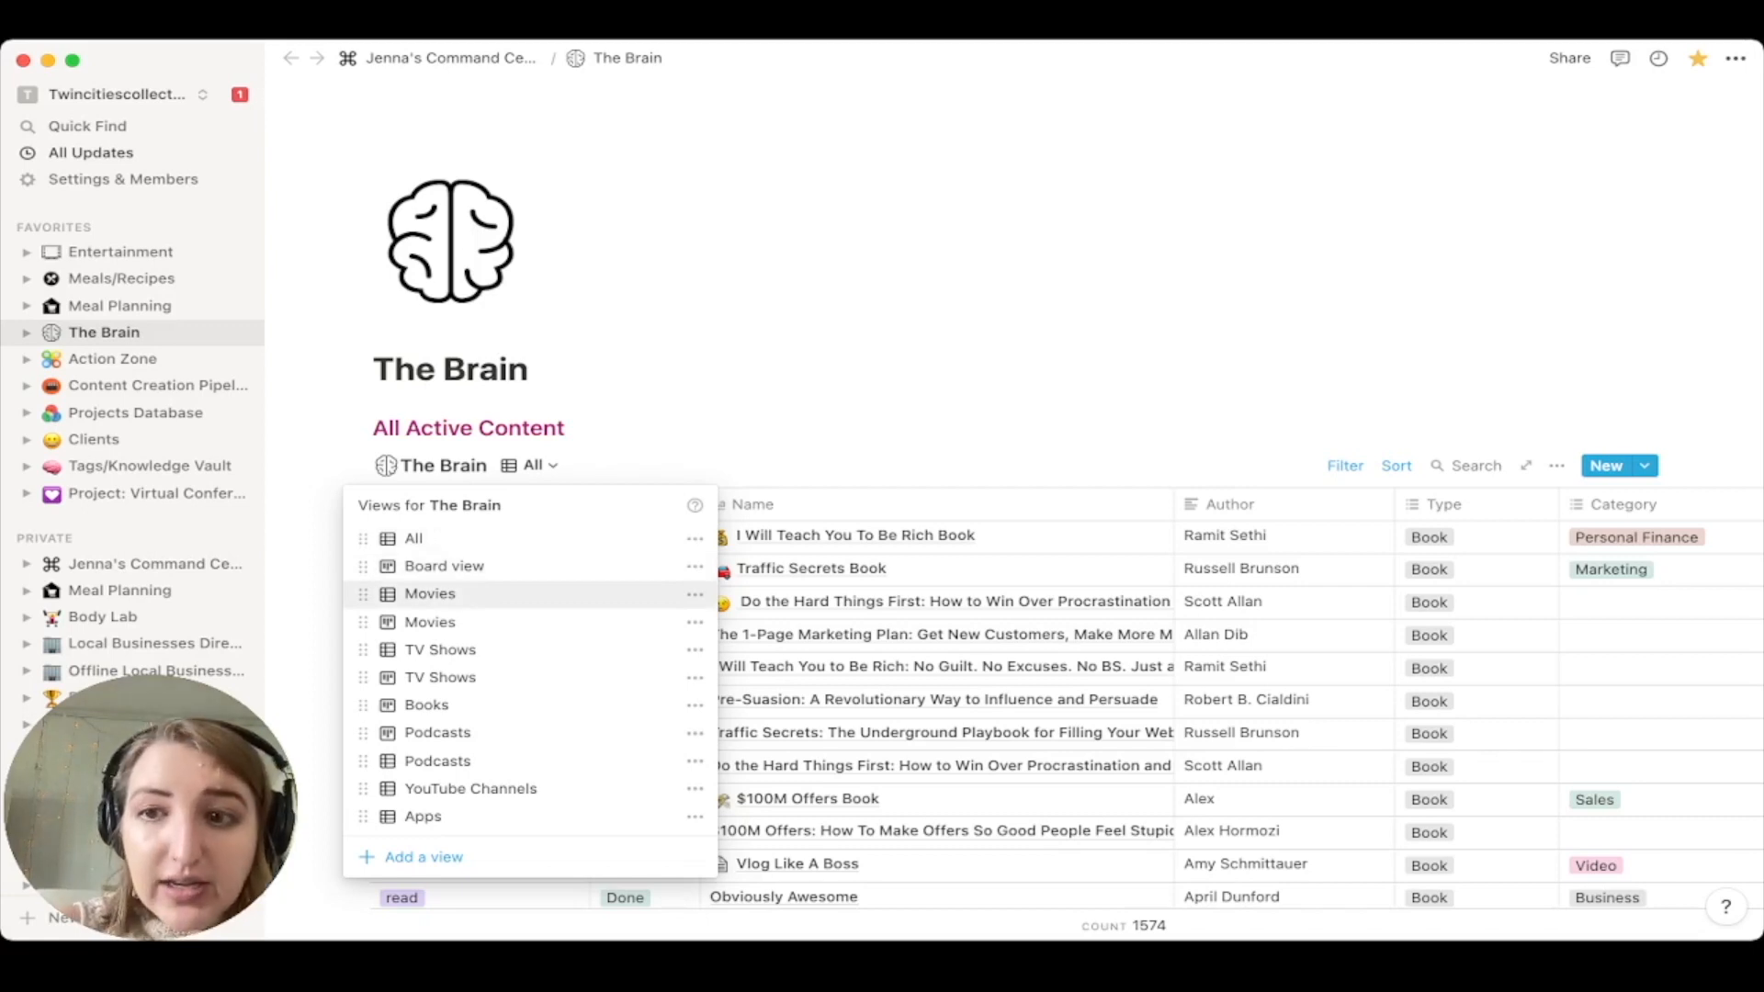
{"action": "left_click", "coordinate": [430, 592]}
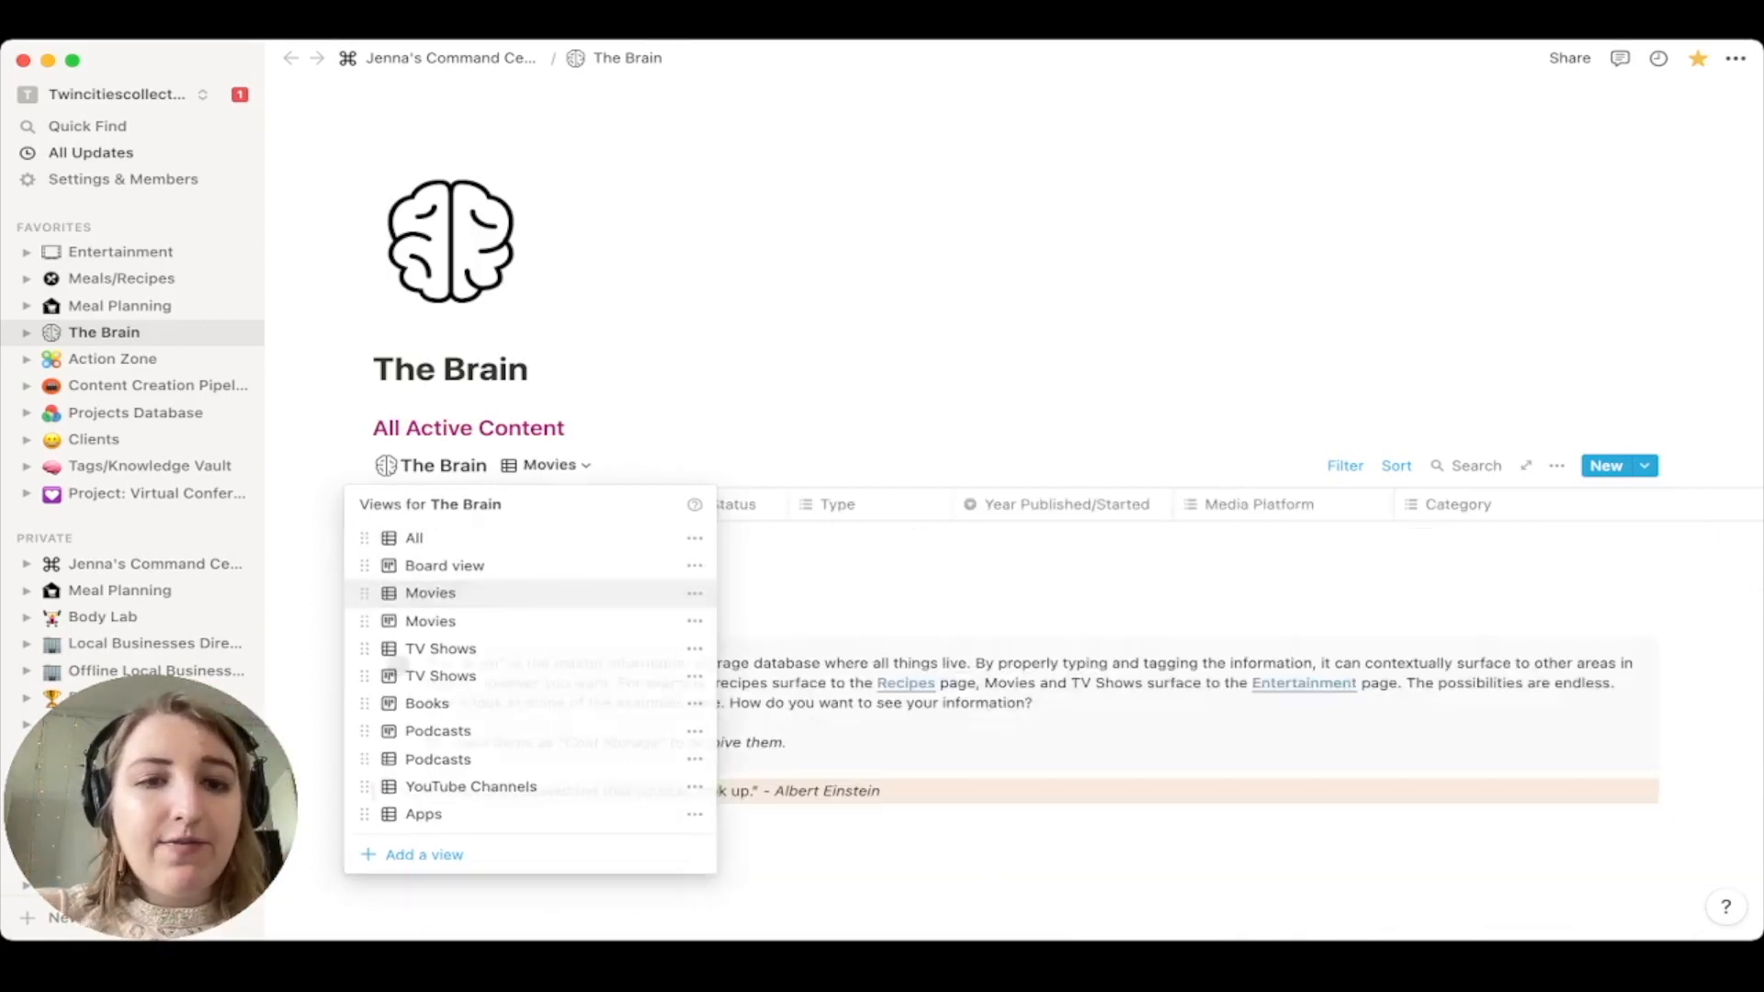
- Review the Movies view's 'Type Contains Movie' filter rule, then close it
{"action": "left_click", "coordinate": [429, 593]}
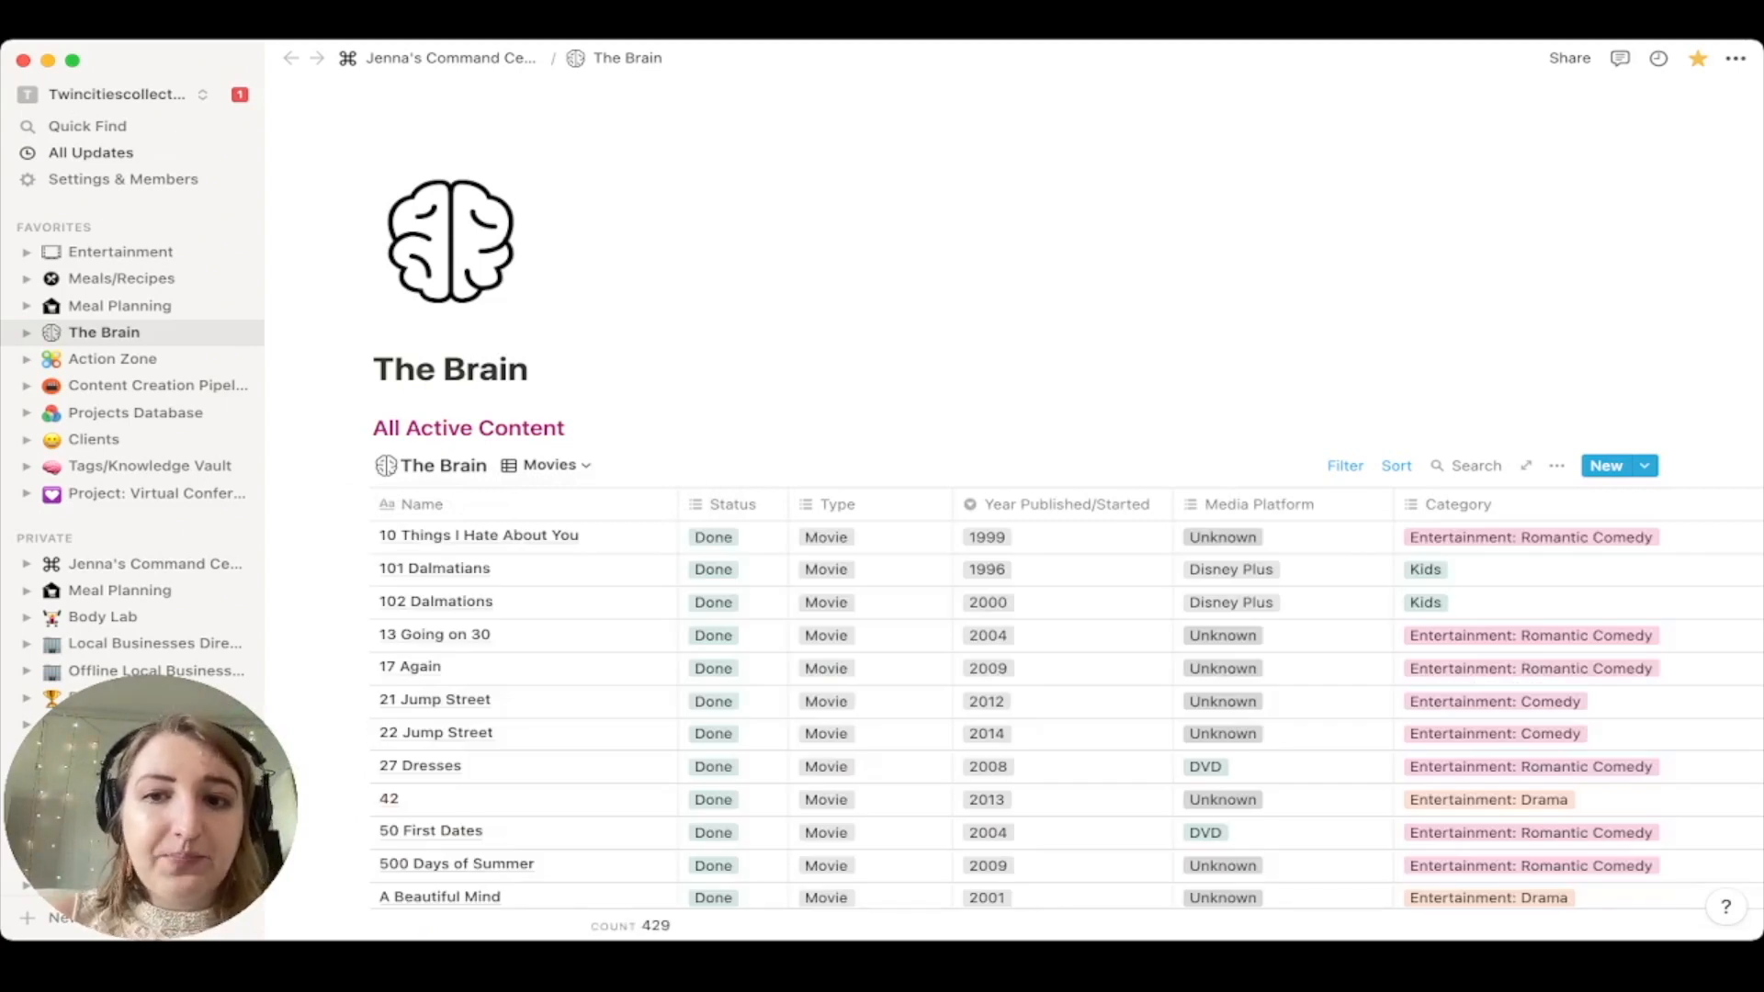
{"action": "left_click", "coordinate": [1344, 465]}
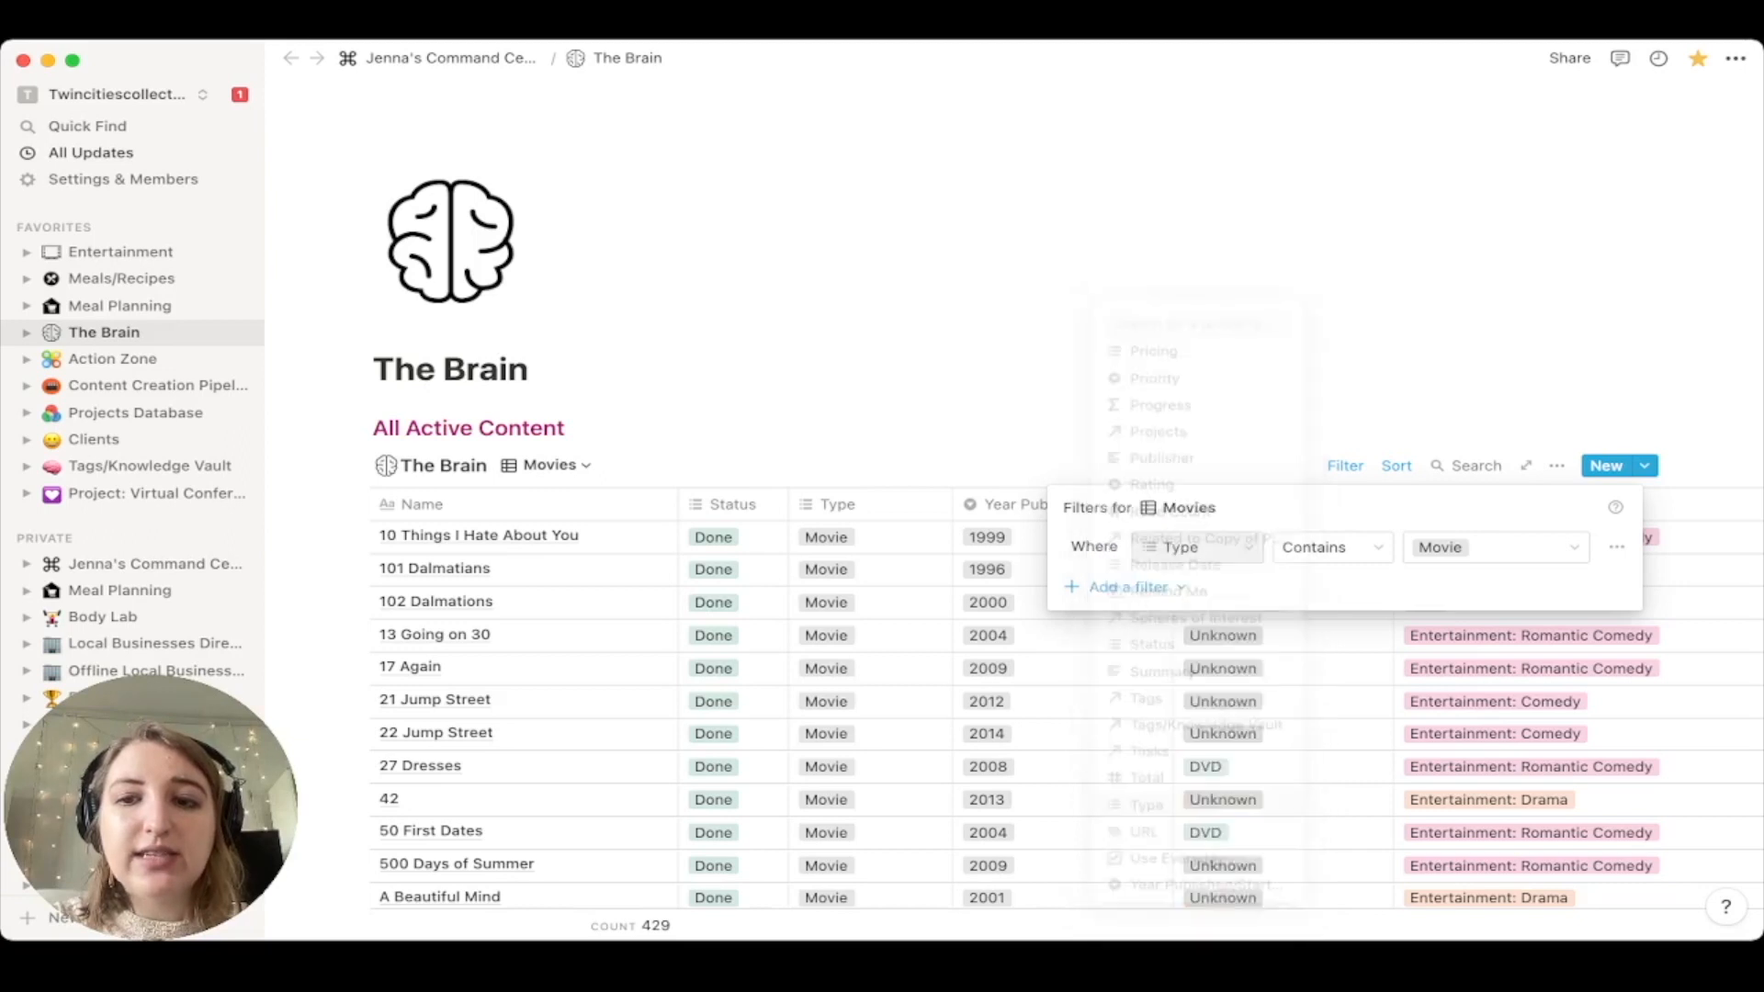
{"action": "left_click", "coordinate": [550, 465]}
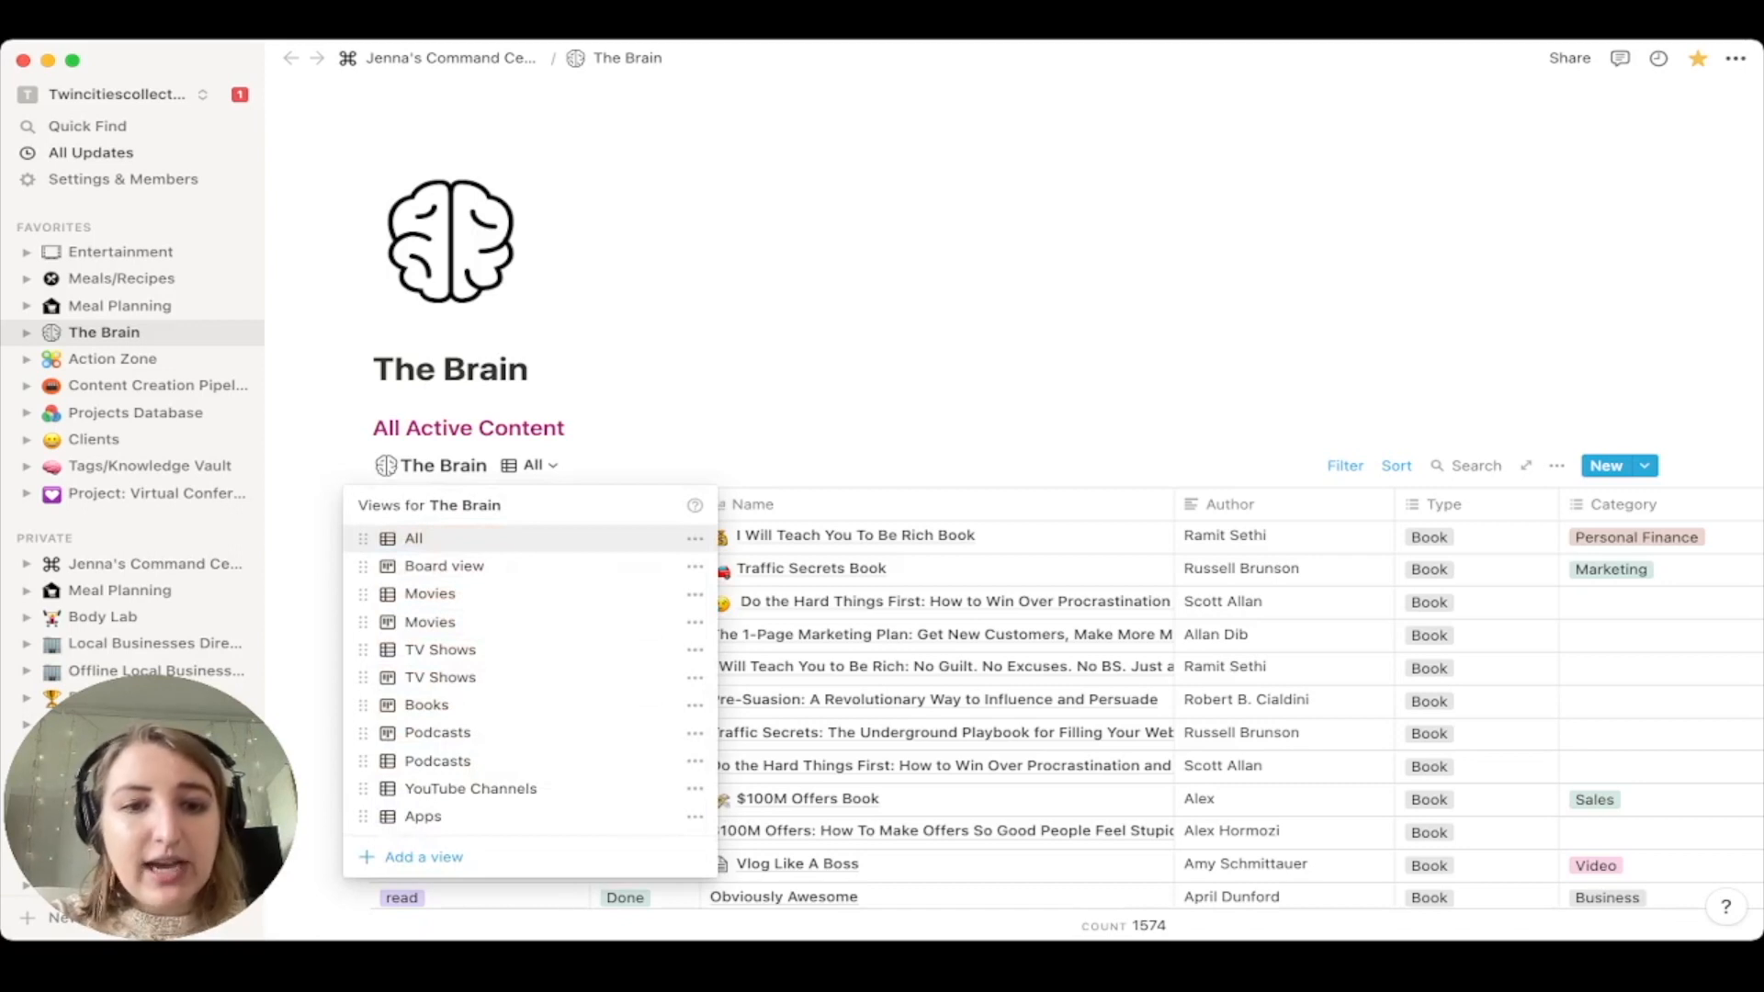
- Show The Brain's Movies board and preview Table, Board, Timeline, Calendar, List and Gallery layouts
{"action": "left_click", "coordinate": [423, 856]}
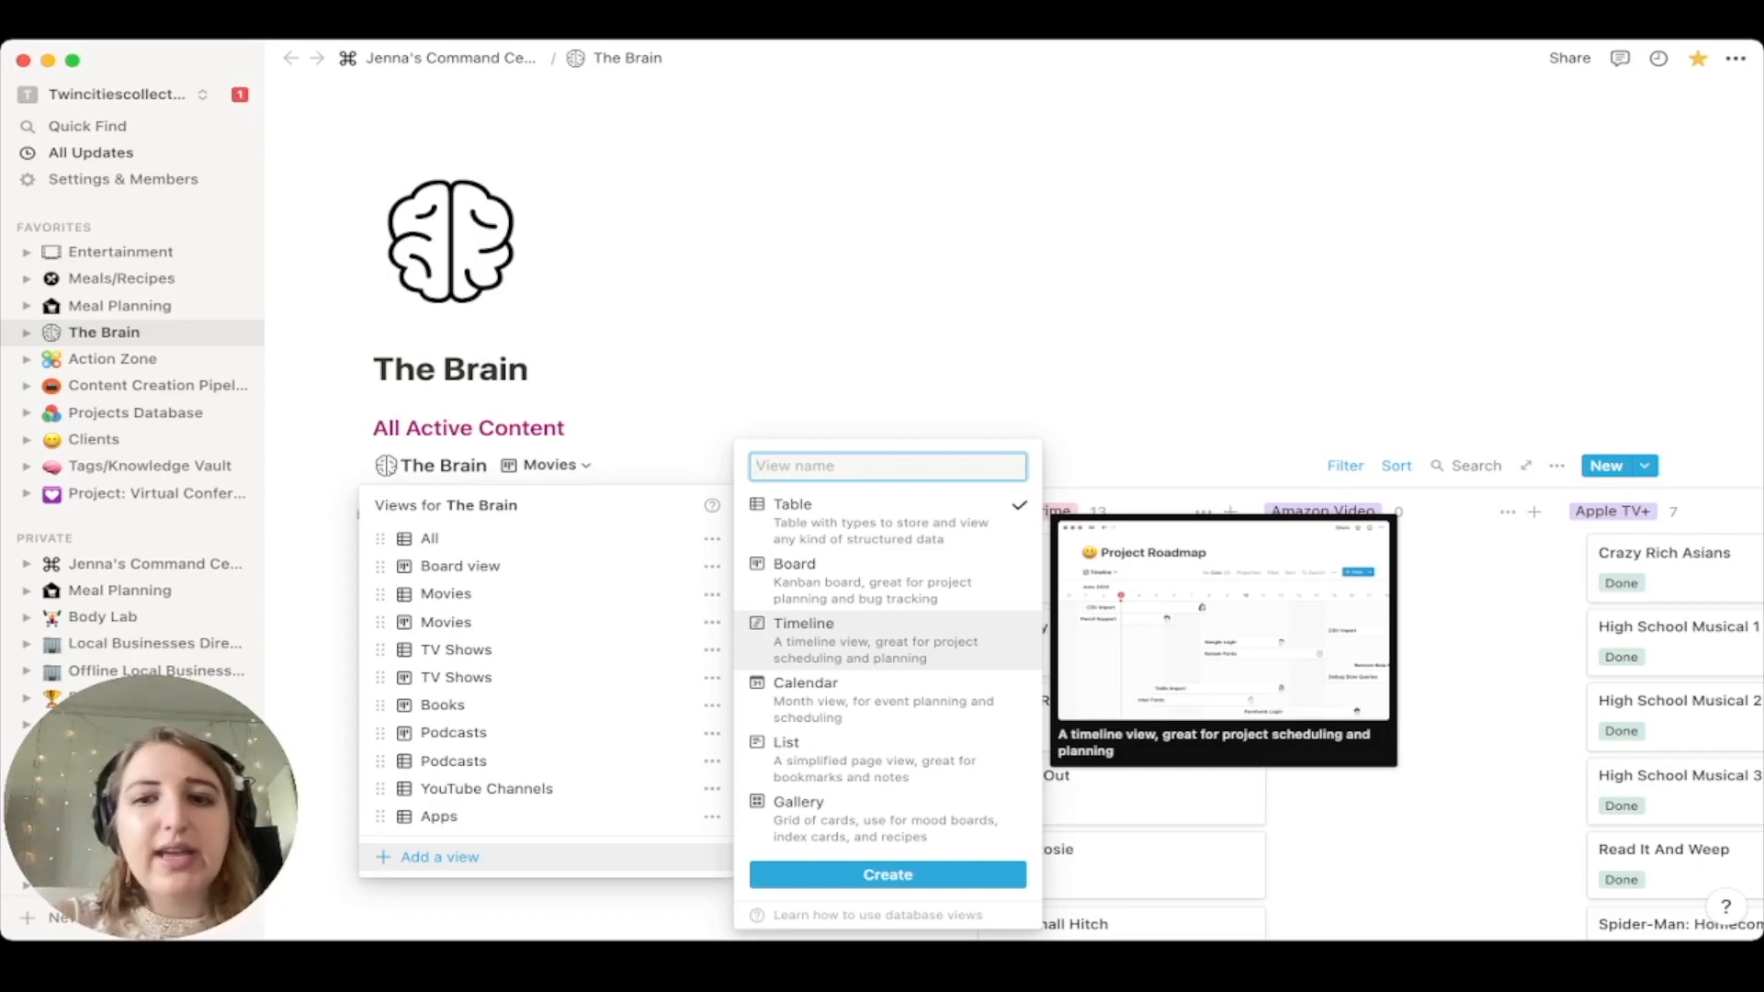
{"action": "left_click", "coordinate": [121, 278]}
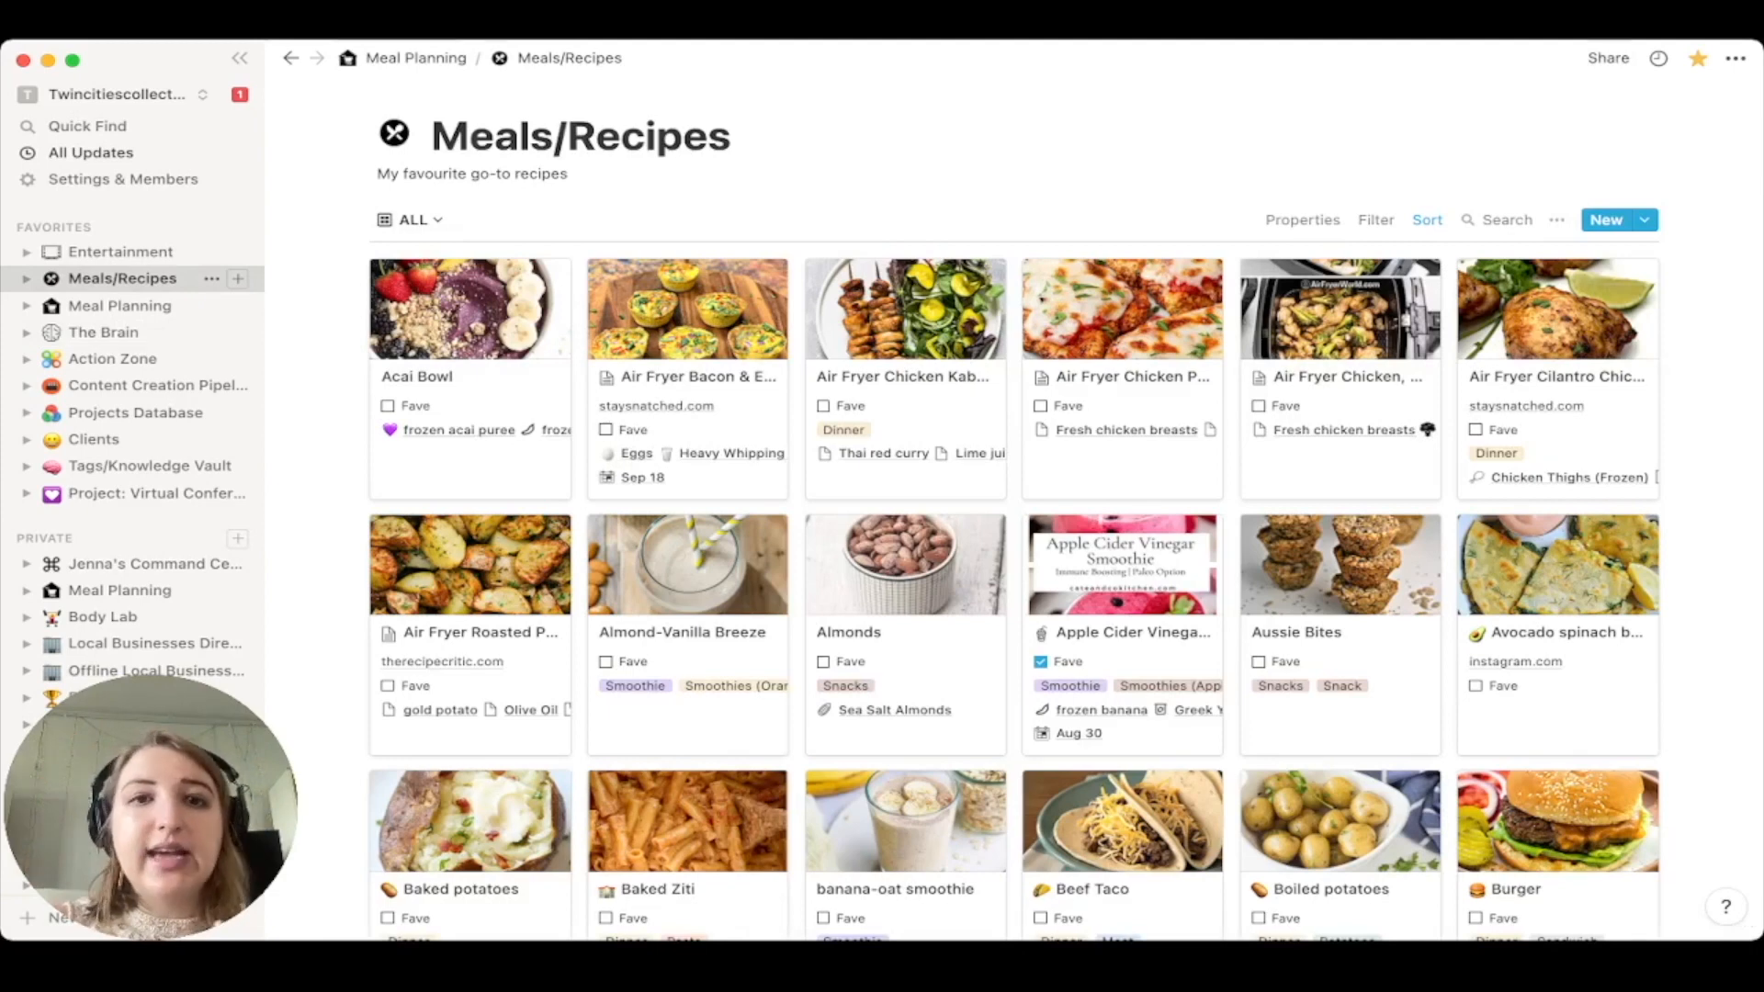
- Browse the recipe views and inspect the air fryer filter property
{"action": "left_click", "coordinate": [412, 220]}
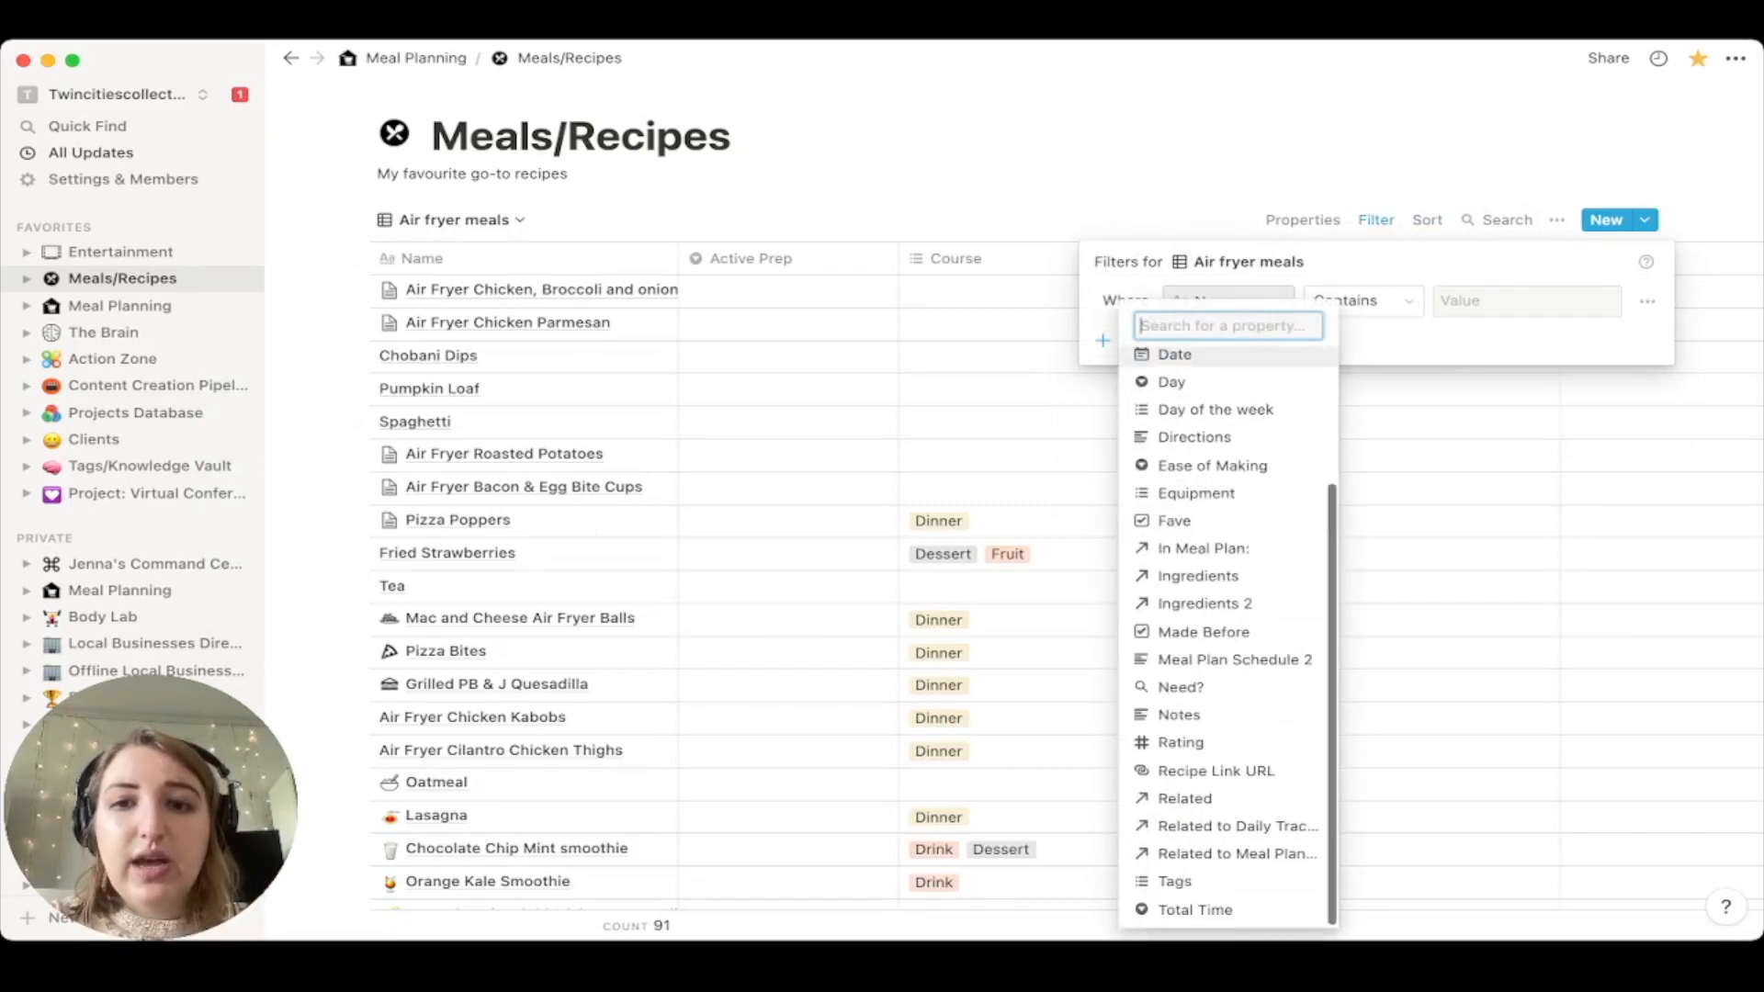
{"action": "left_click", "coordinate": [1196, 492]}
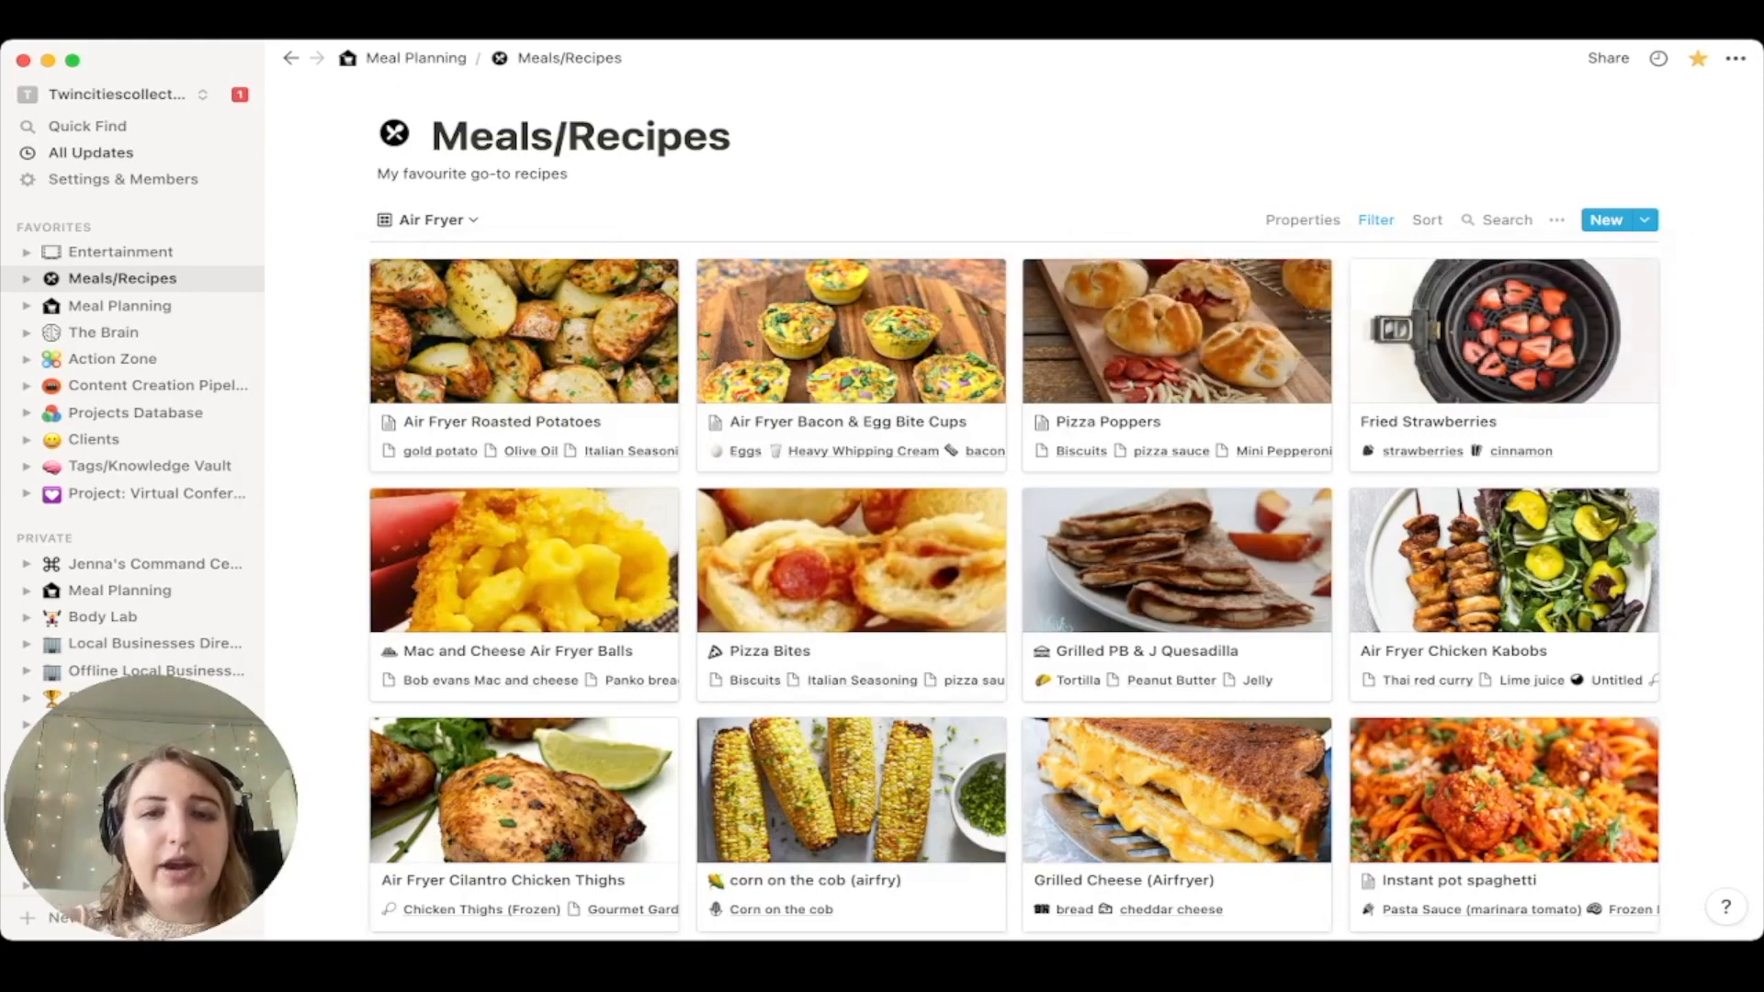
{"action": "left_click", "coordinate": [103, 331]}
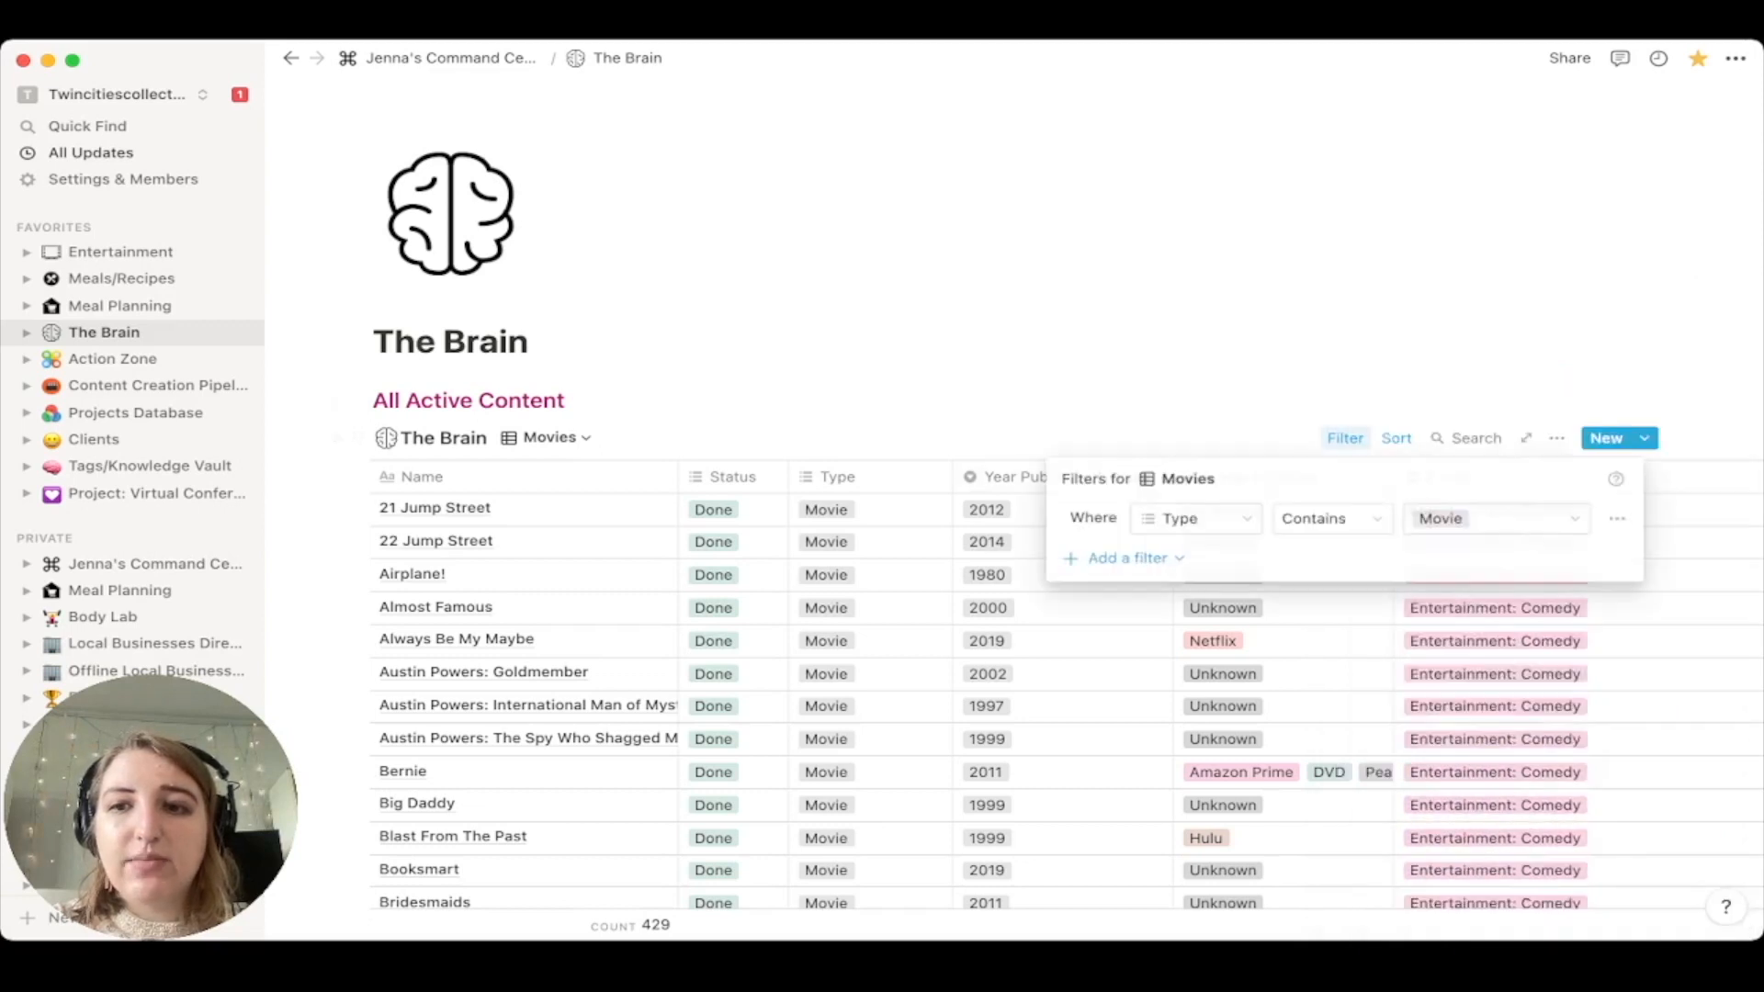
- Close the Movies view's 'Type Contains Movie' filter settings
{"action": "left_click", "coordinate": [1396, 437]}
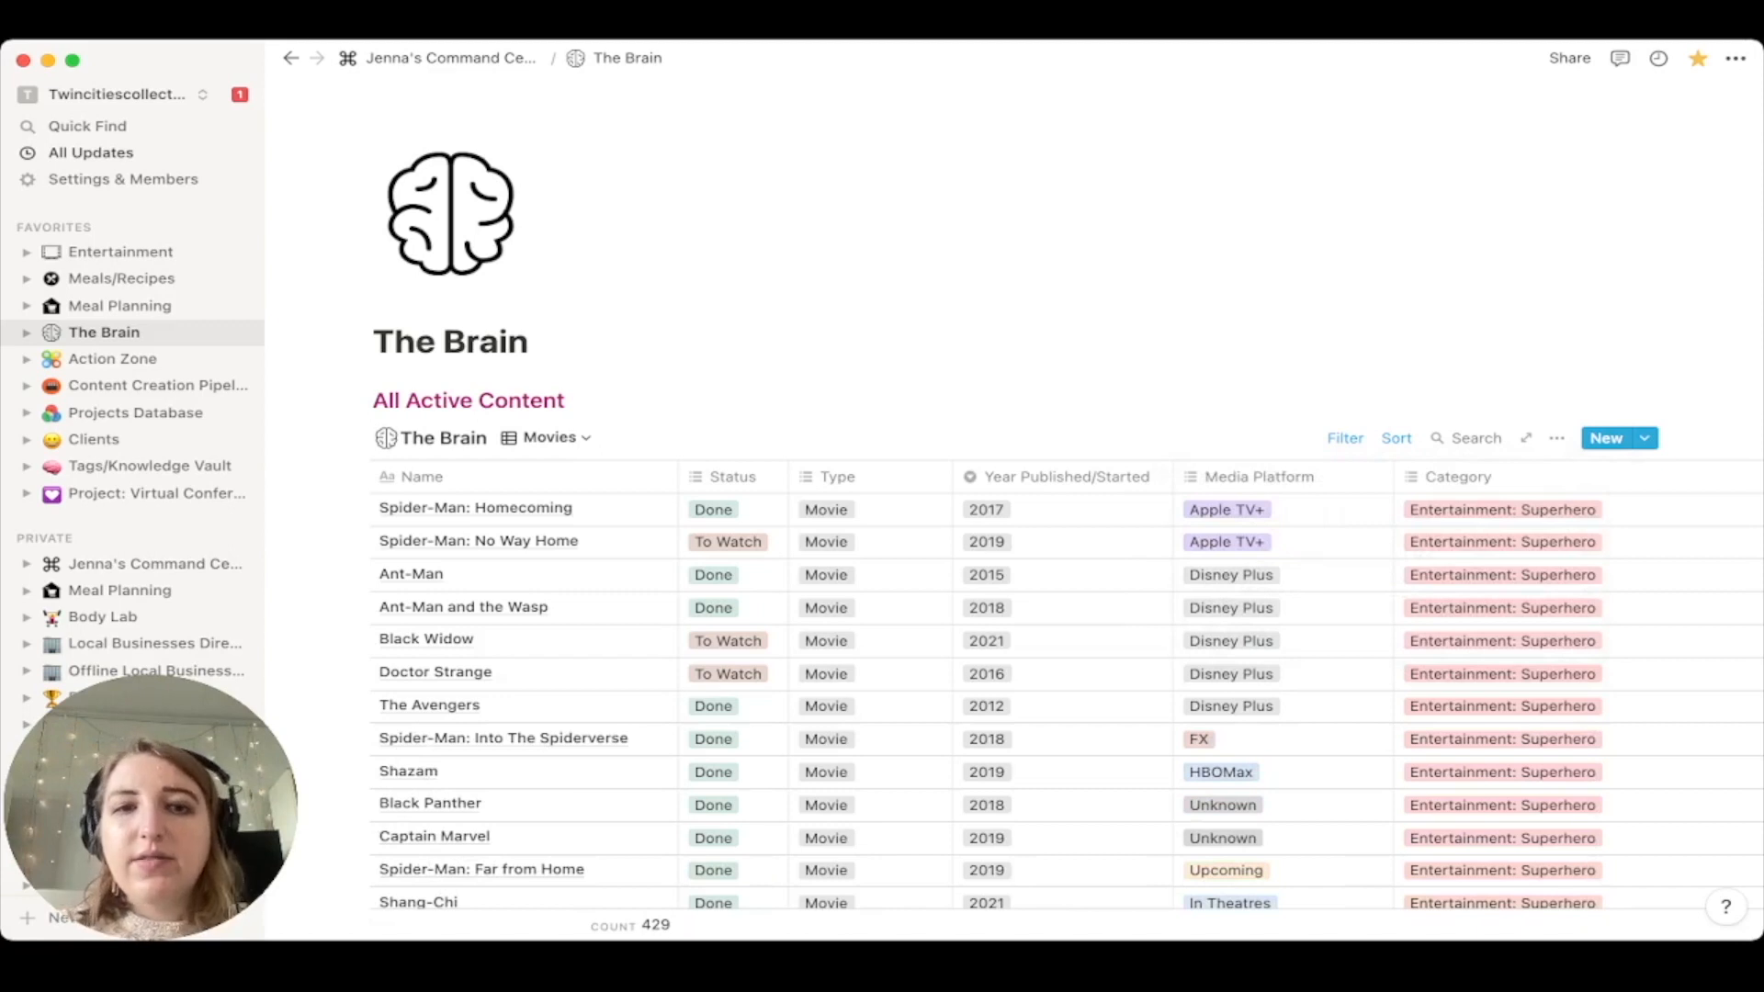
- Rename The Brain's second Movies view to 'Movies Board'
{"action": "left_click", "coordinate": [551, 437]}
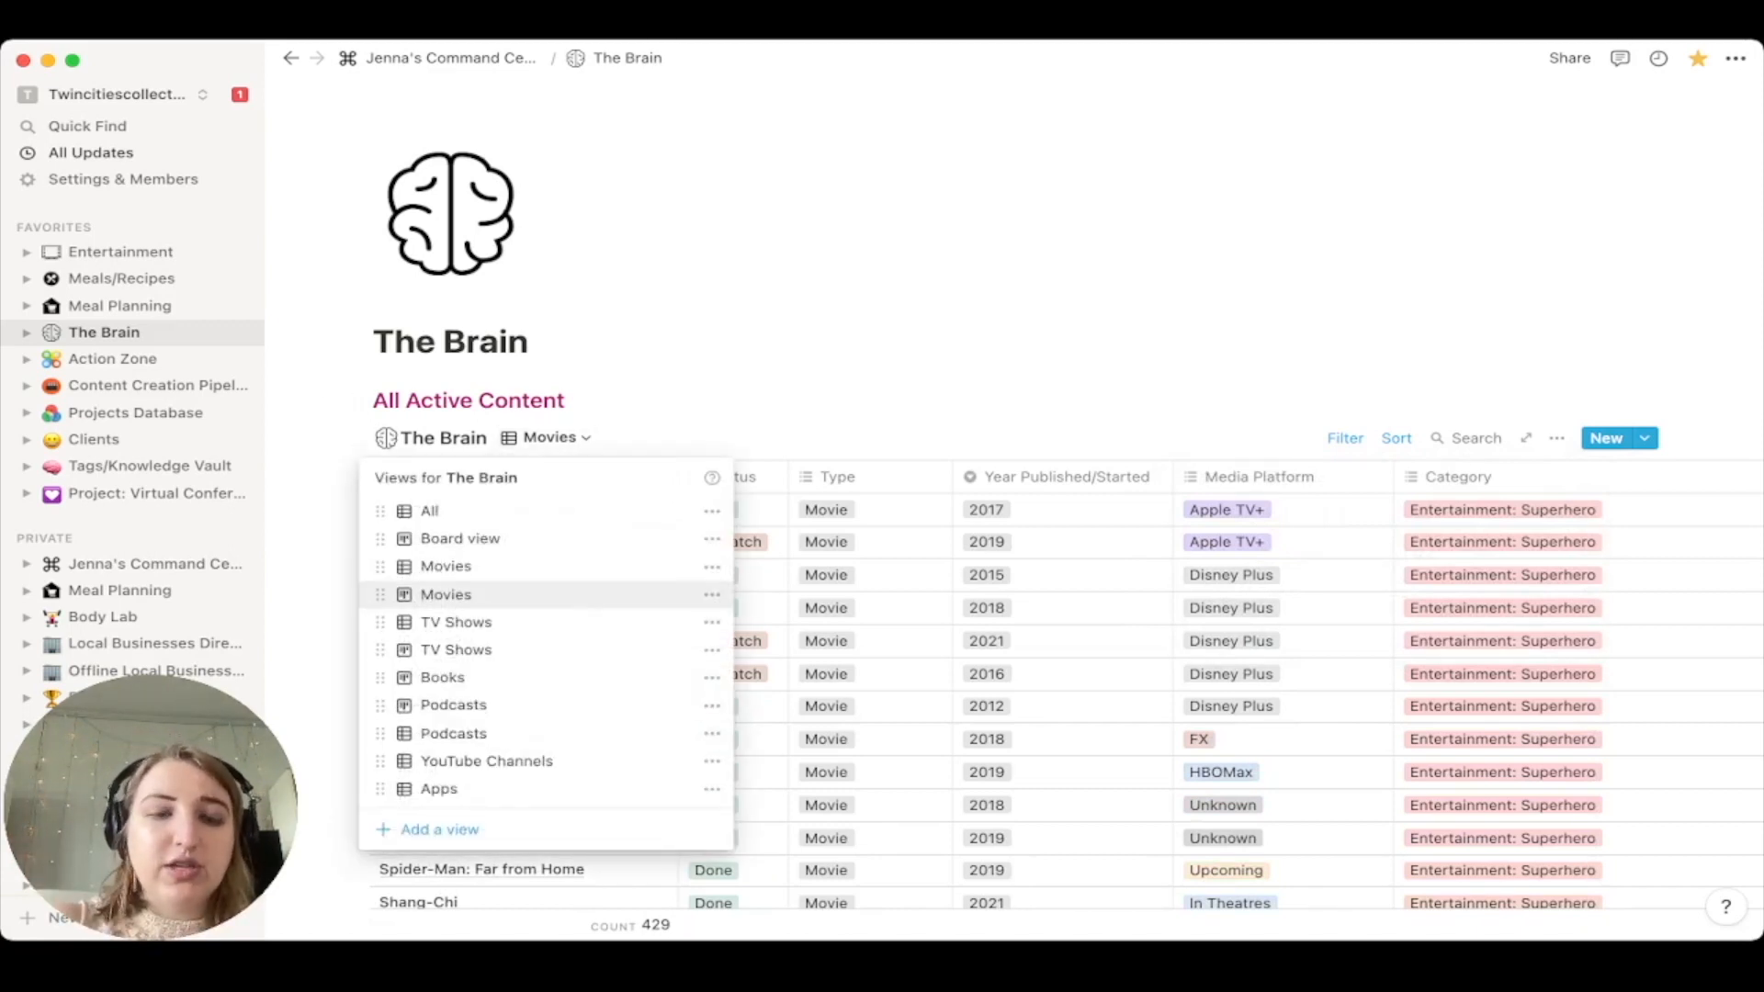
{"action": "left_click", "coordinate": [711, 595]}
{"action": "type", "text": " Board"}
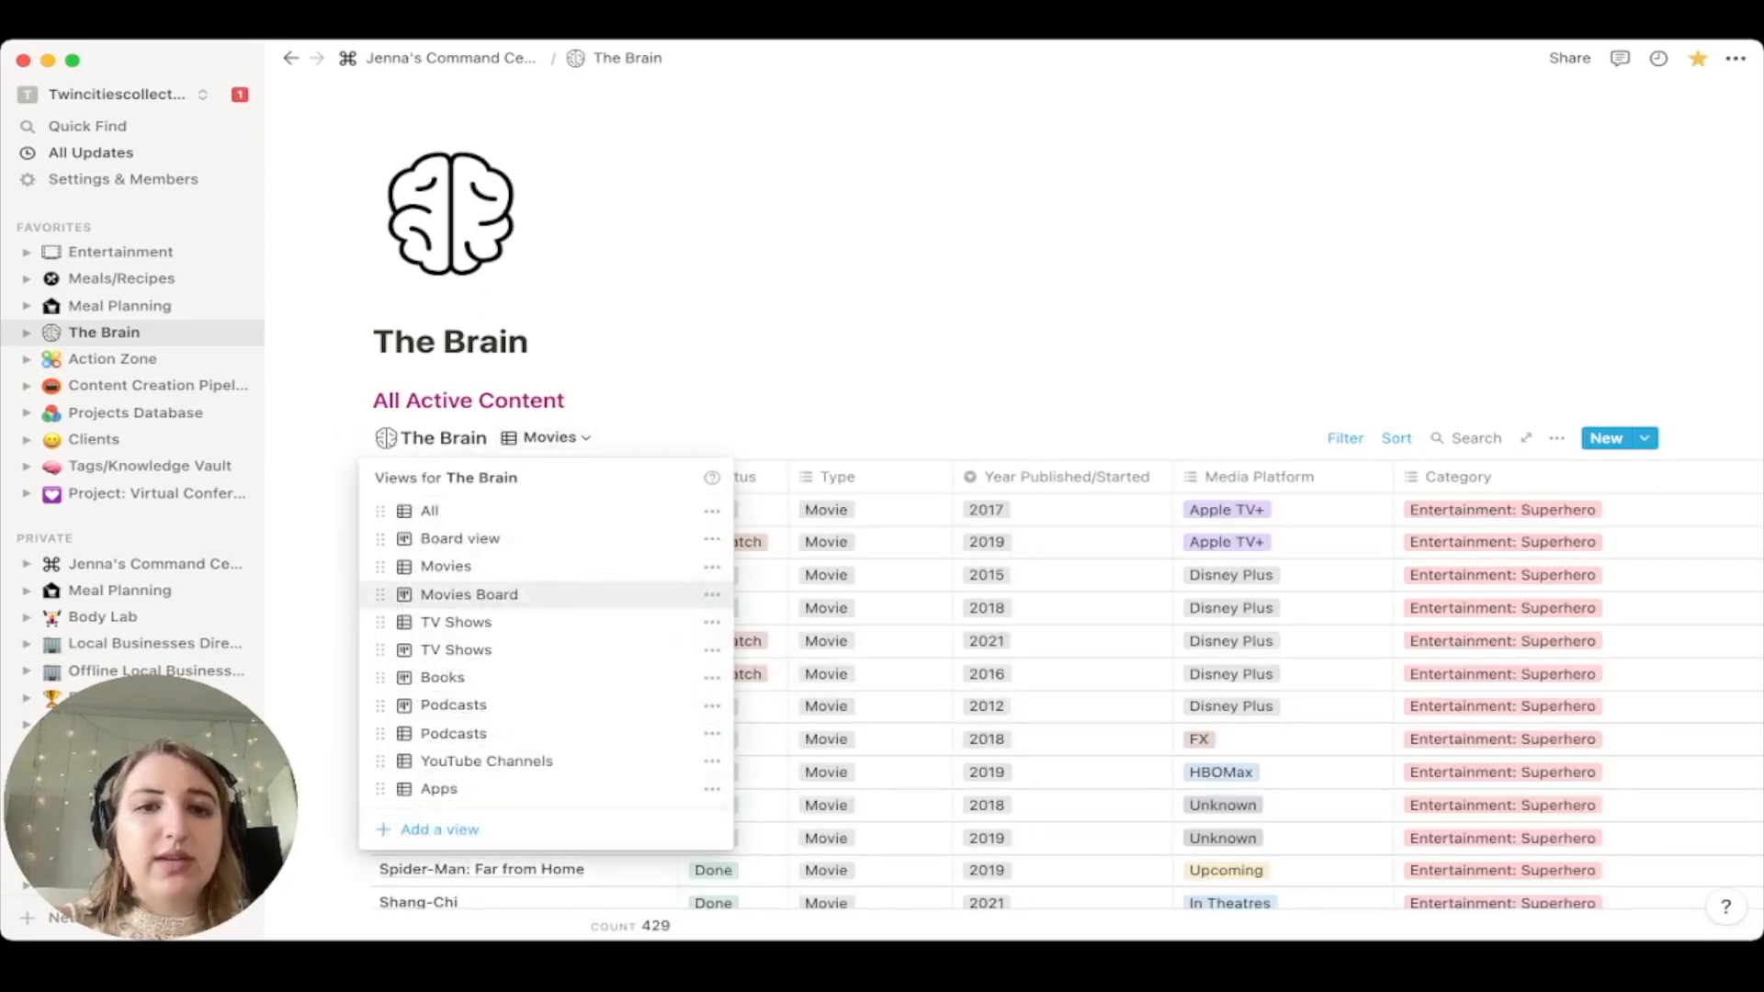
{"action": "left_click", "coordinate": [441, 676]}
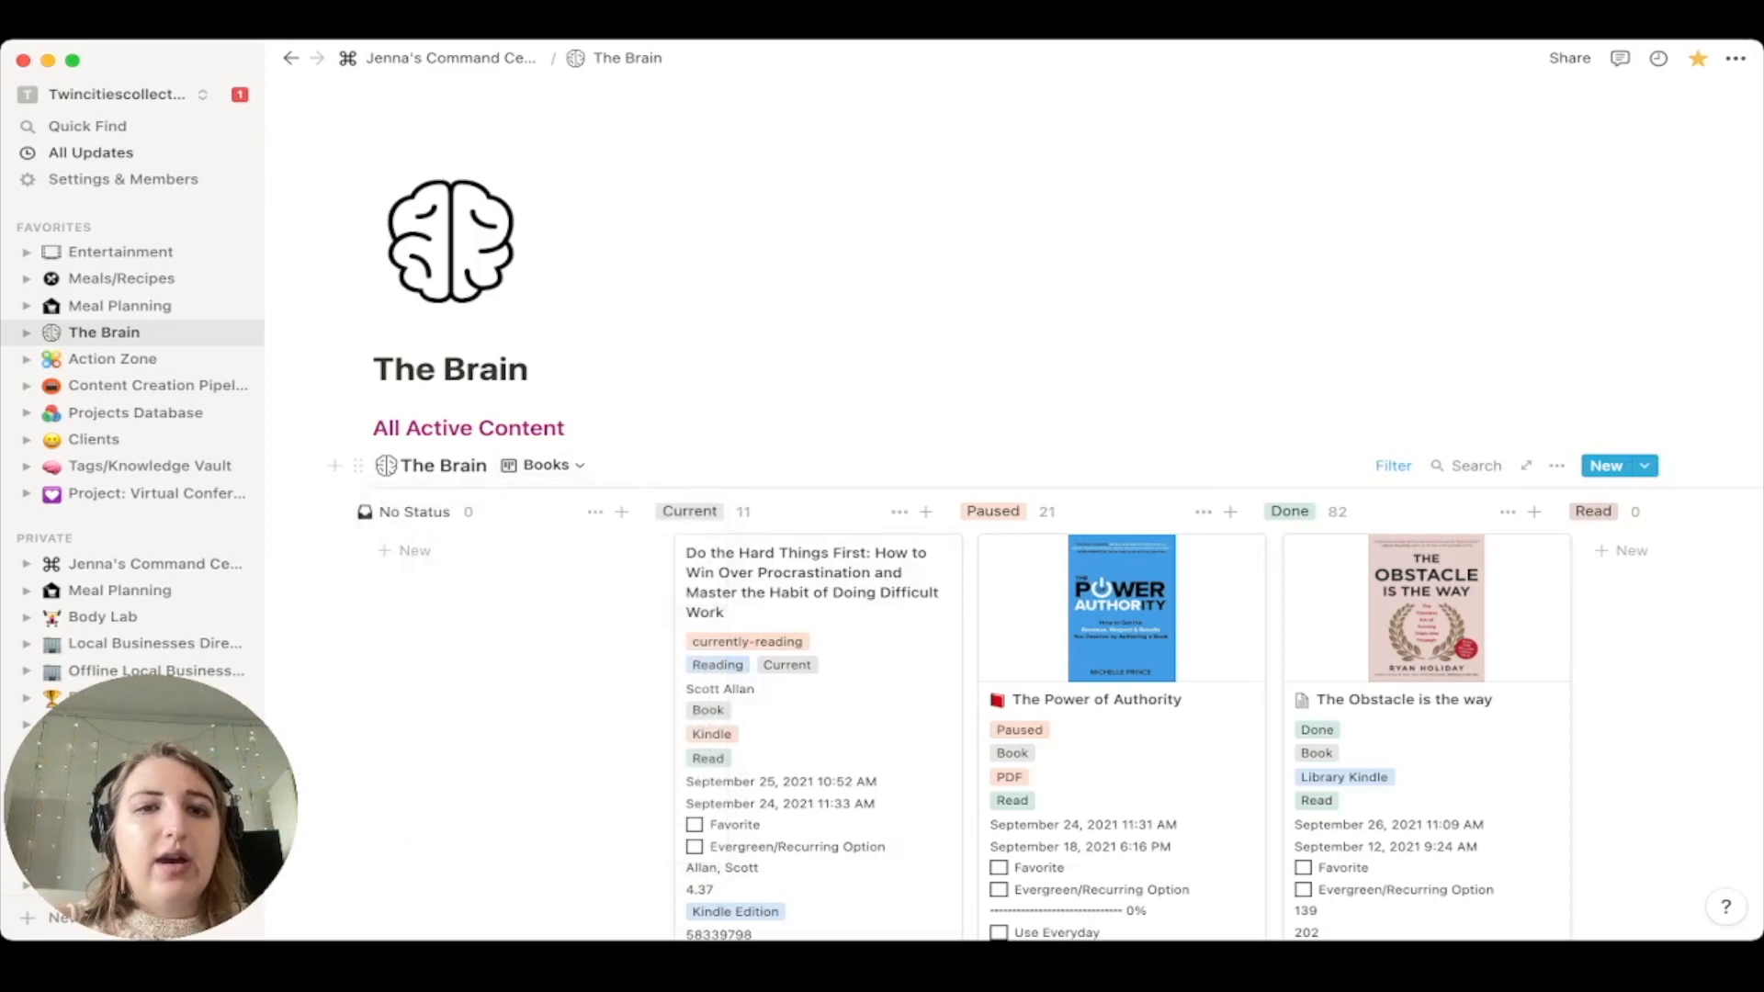
- Open the Books board view, whose cards show each book's cover image
{"action": "left_click", "coordinate": [547, 465]}
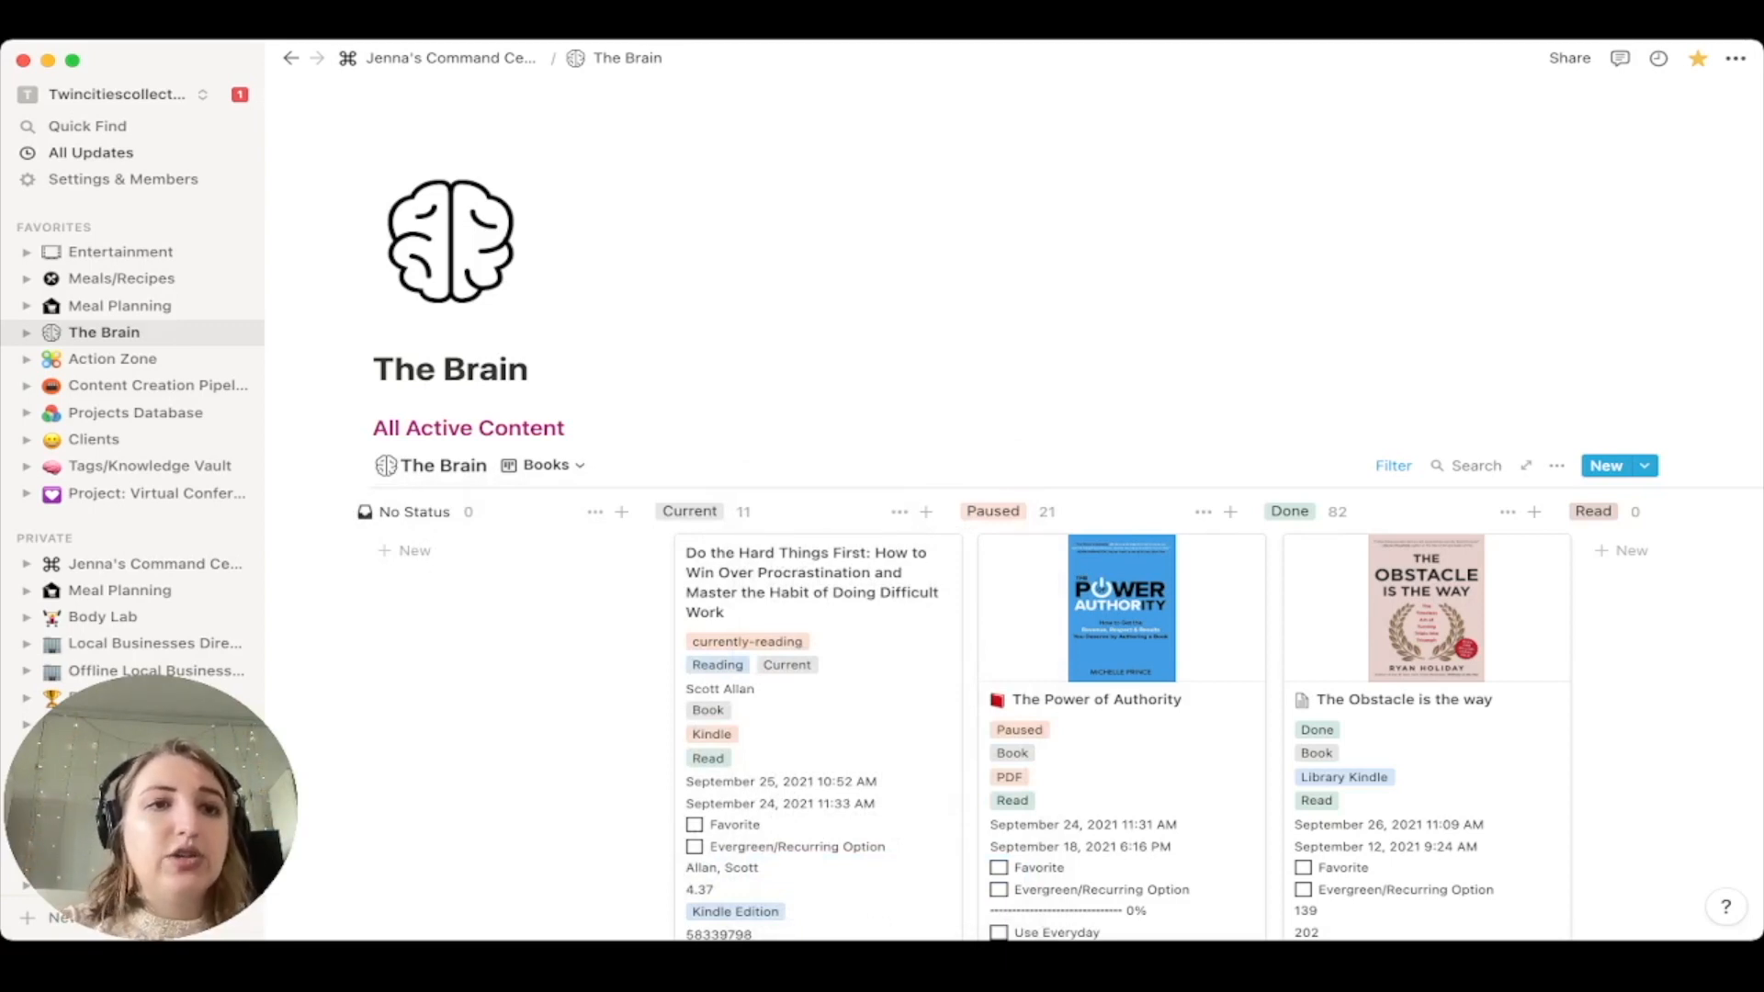
{"action": "mouse_move", "coordinate": [450, 242]}
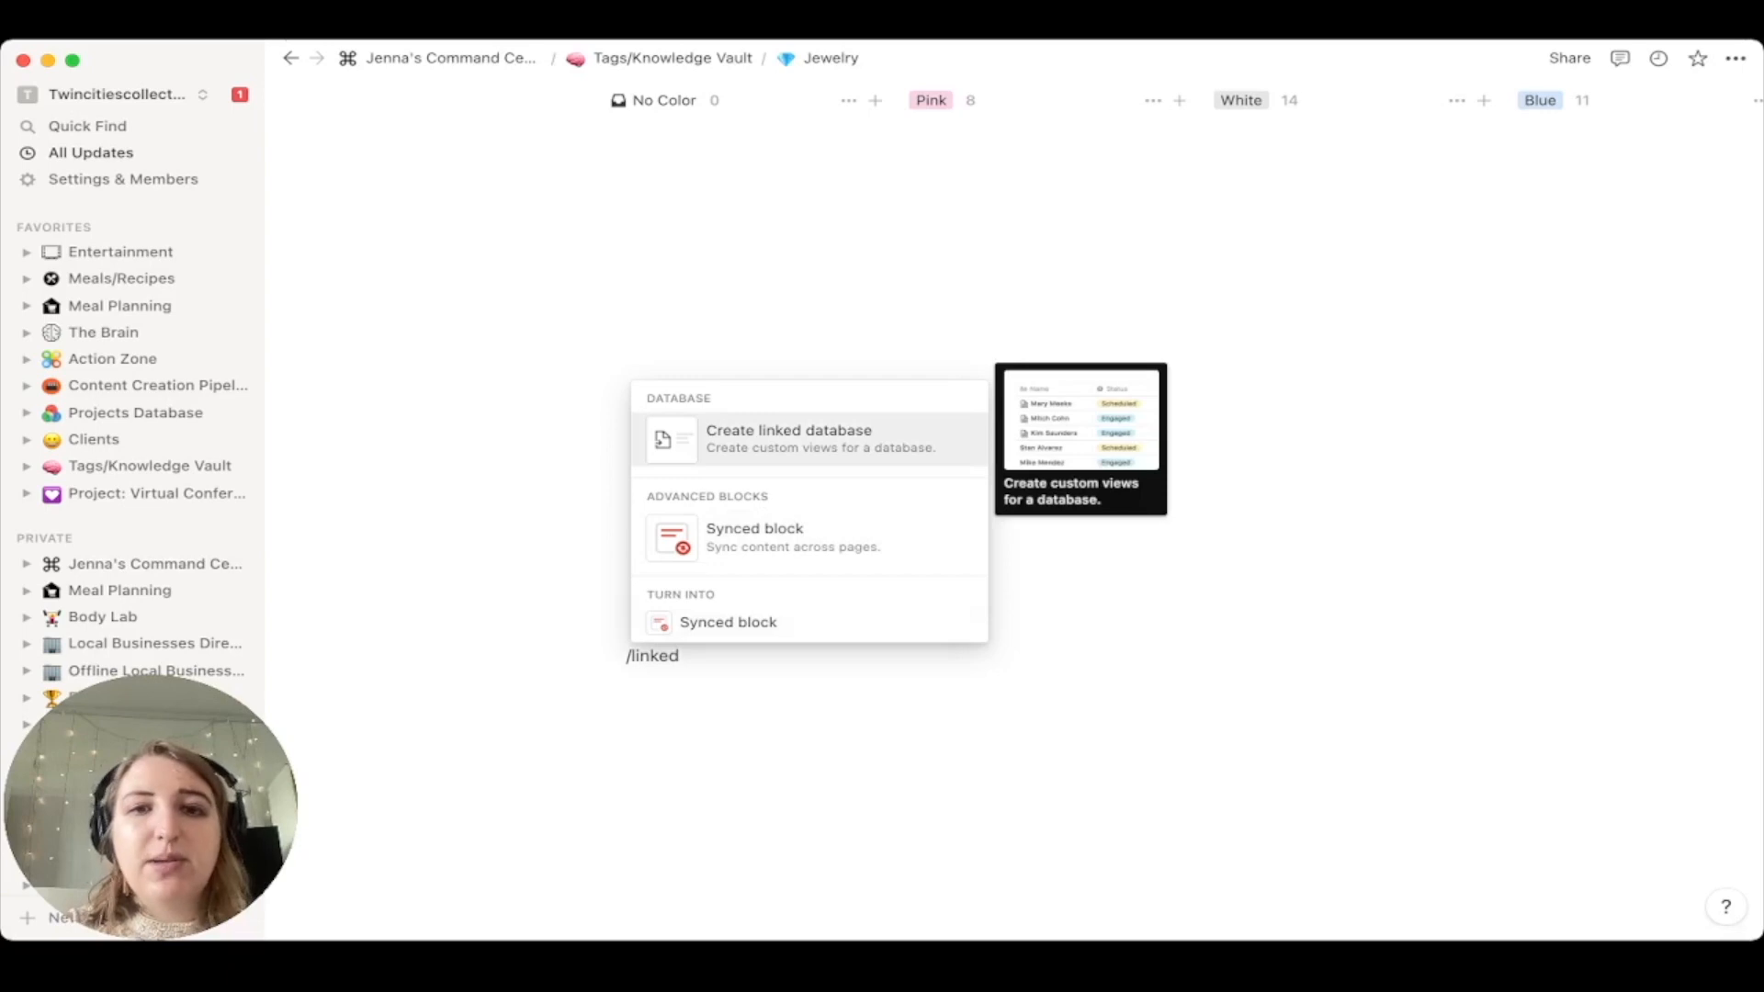
- Create a linked Products I own database on the Jewelry page
{"action": "left_click", "coordinate": [787, 437]}
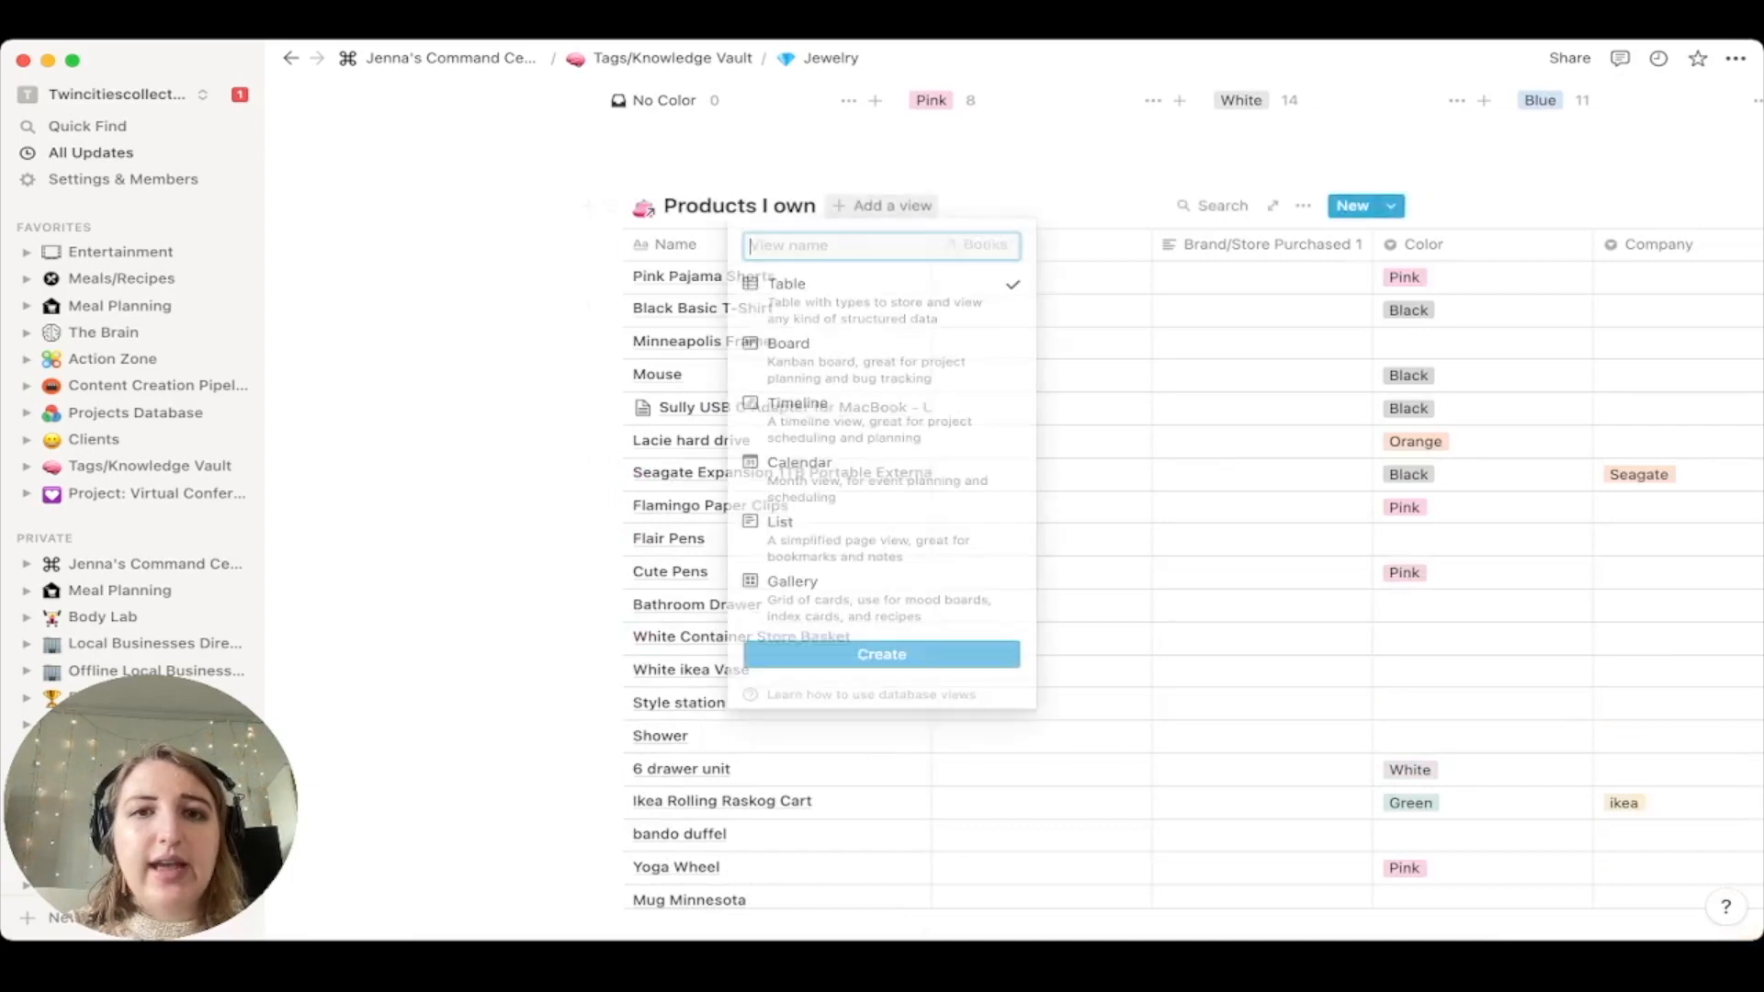
- Add a Board view to the linked Products I own database, grouping jewelry by colour
{"action": "left_click", "coordinate": [881, 653]}
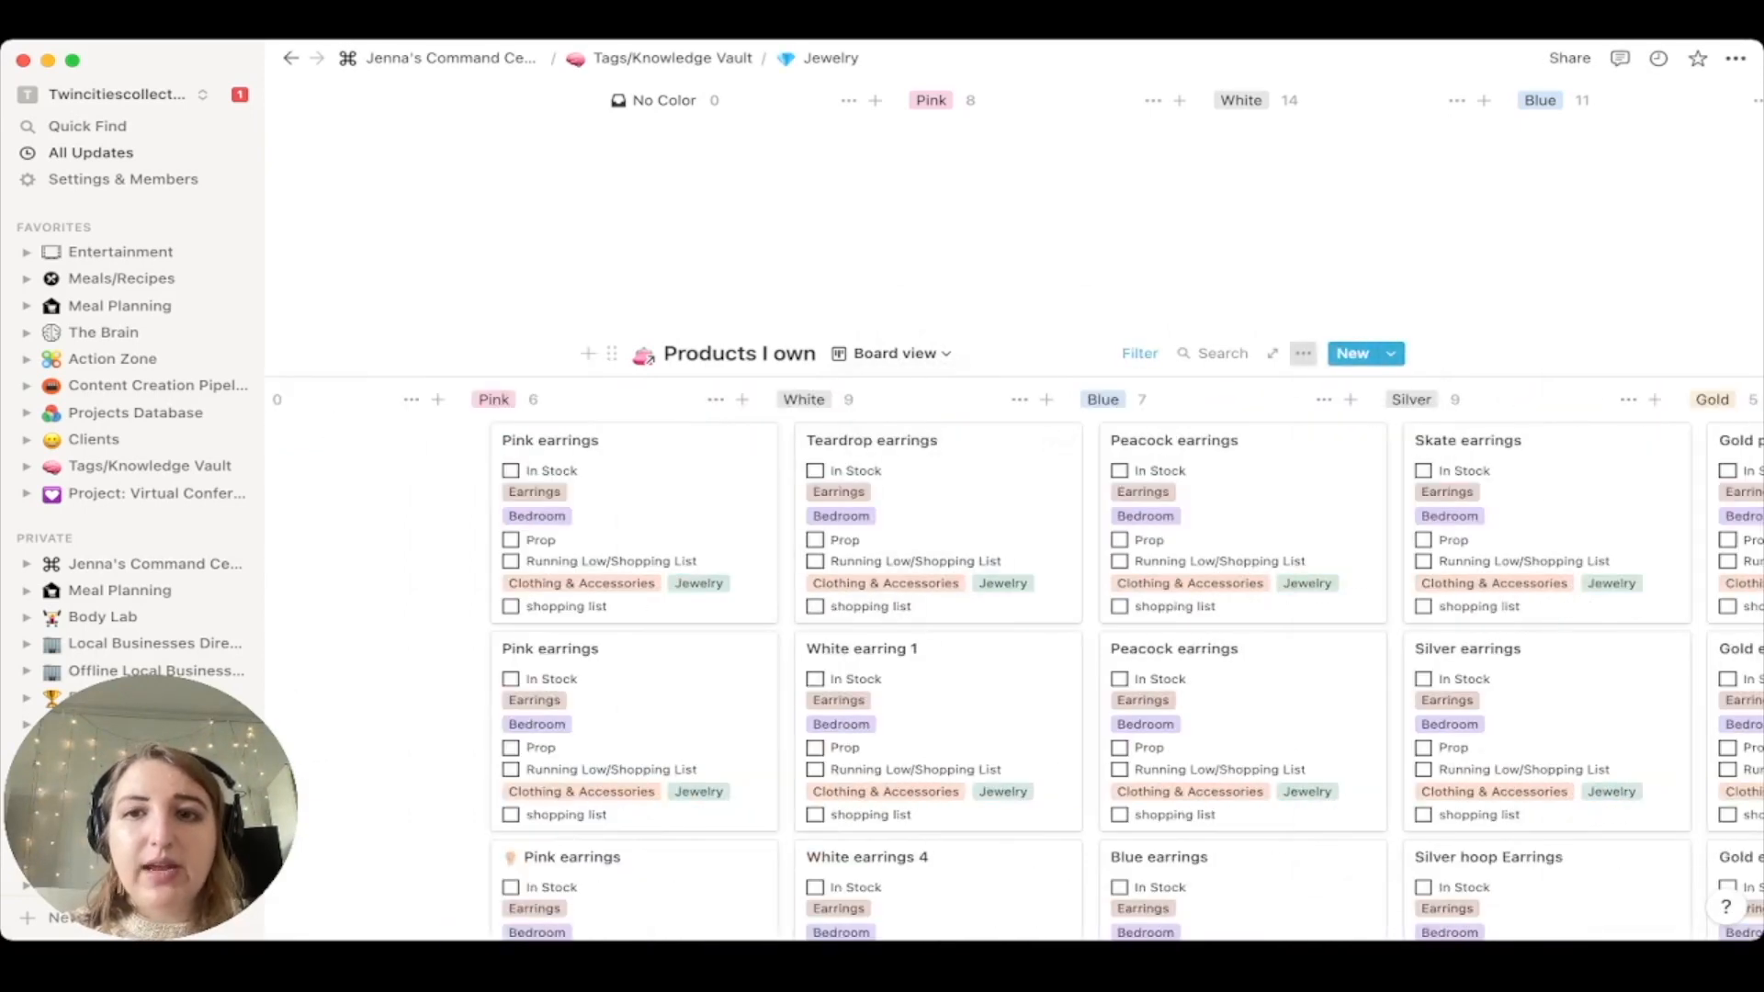
{"action": "left_click", "coordinate": [1303, 353]}
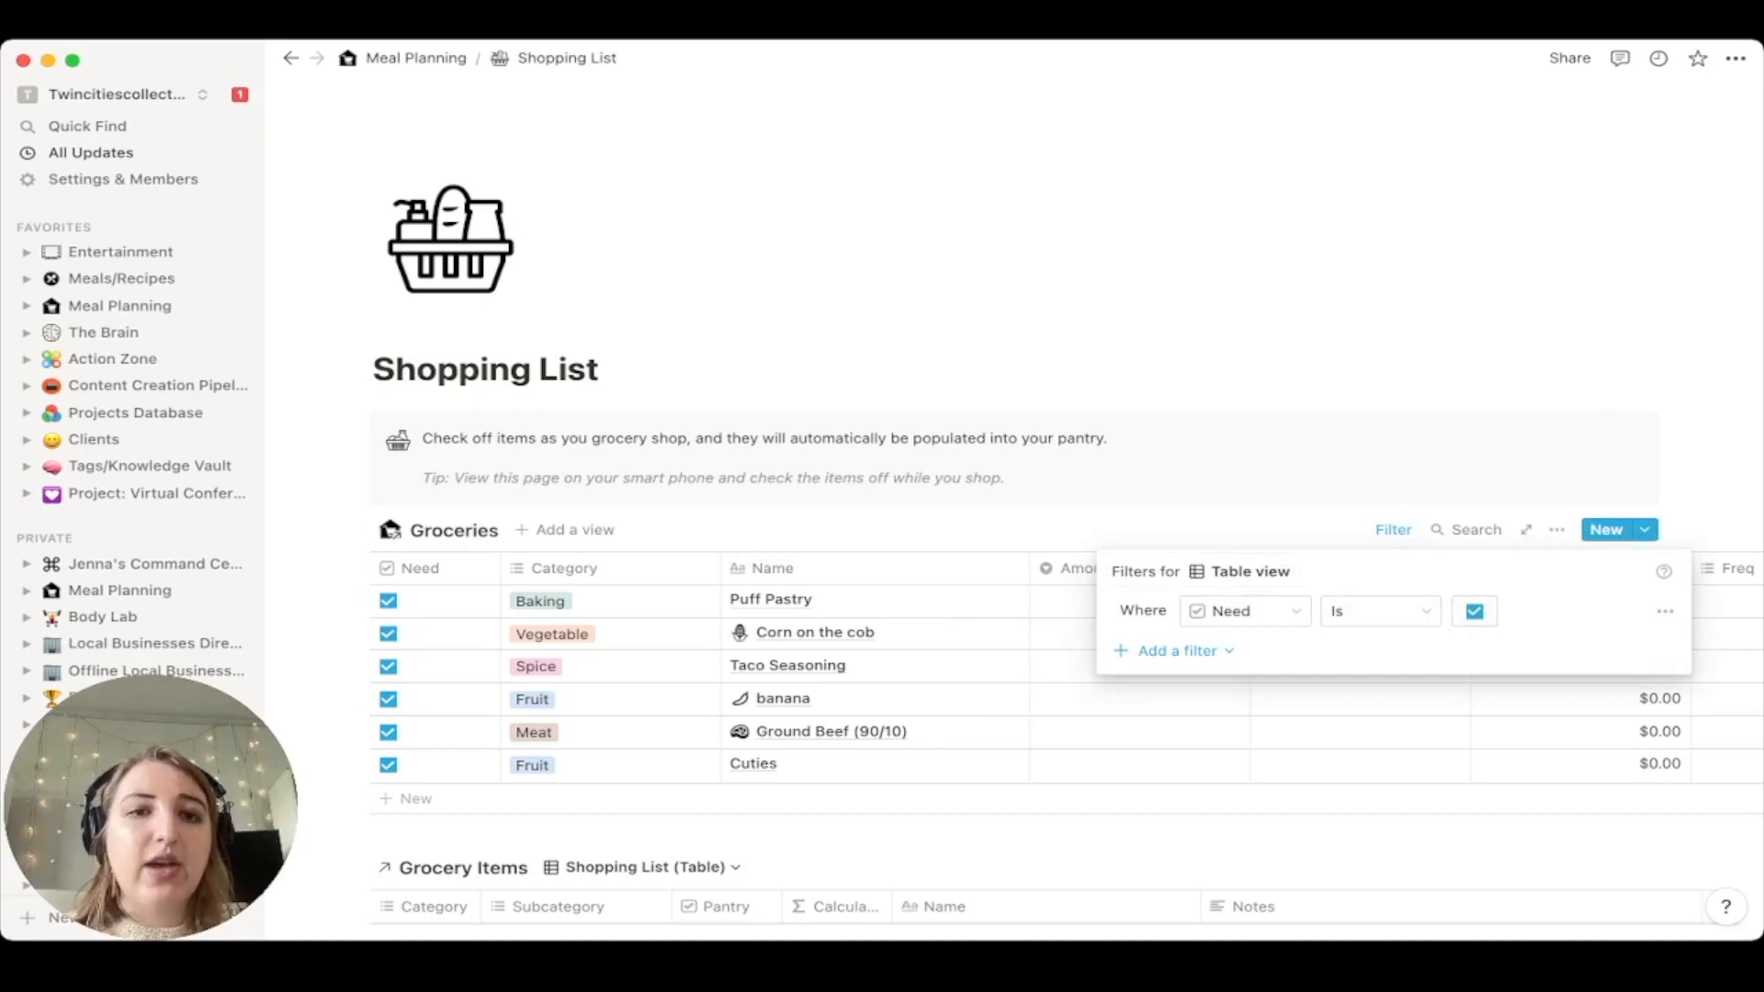
- Display the Groceries table's 'Need is checked' filter rule
{"action": "left_click", "coordinate": [112, 357]}
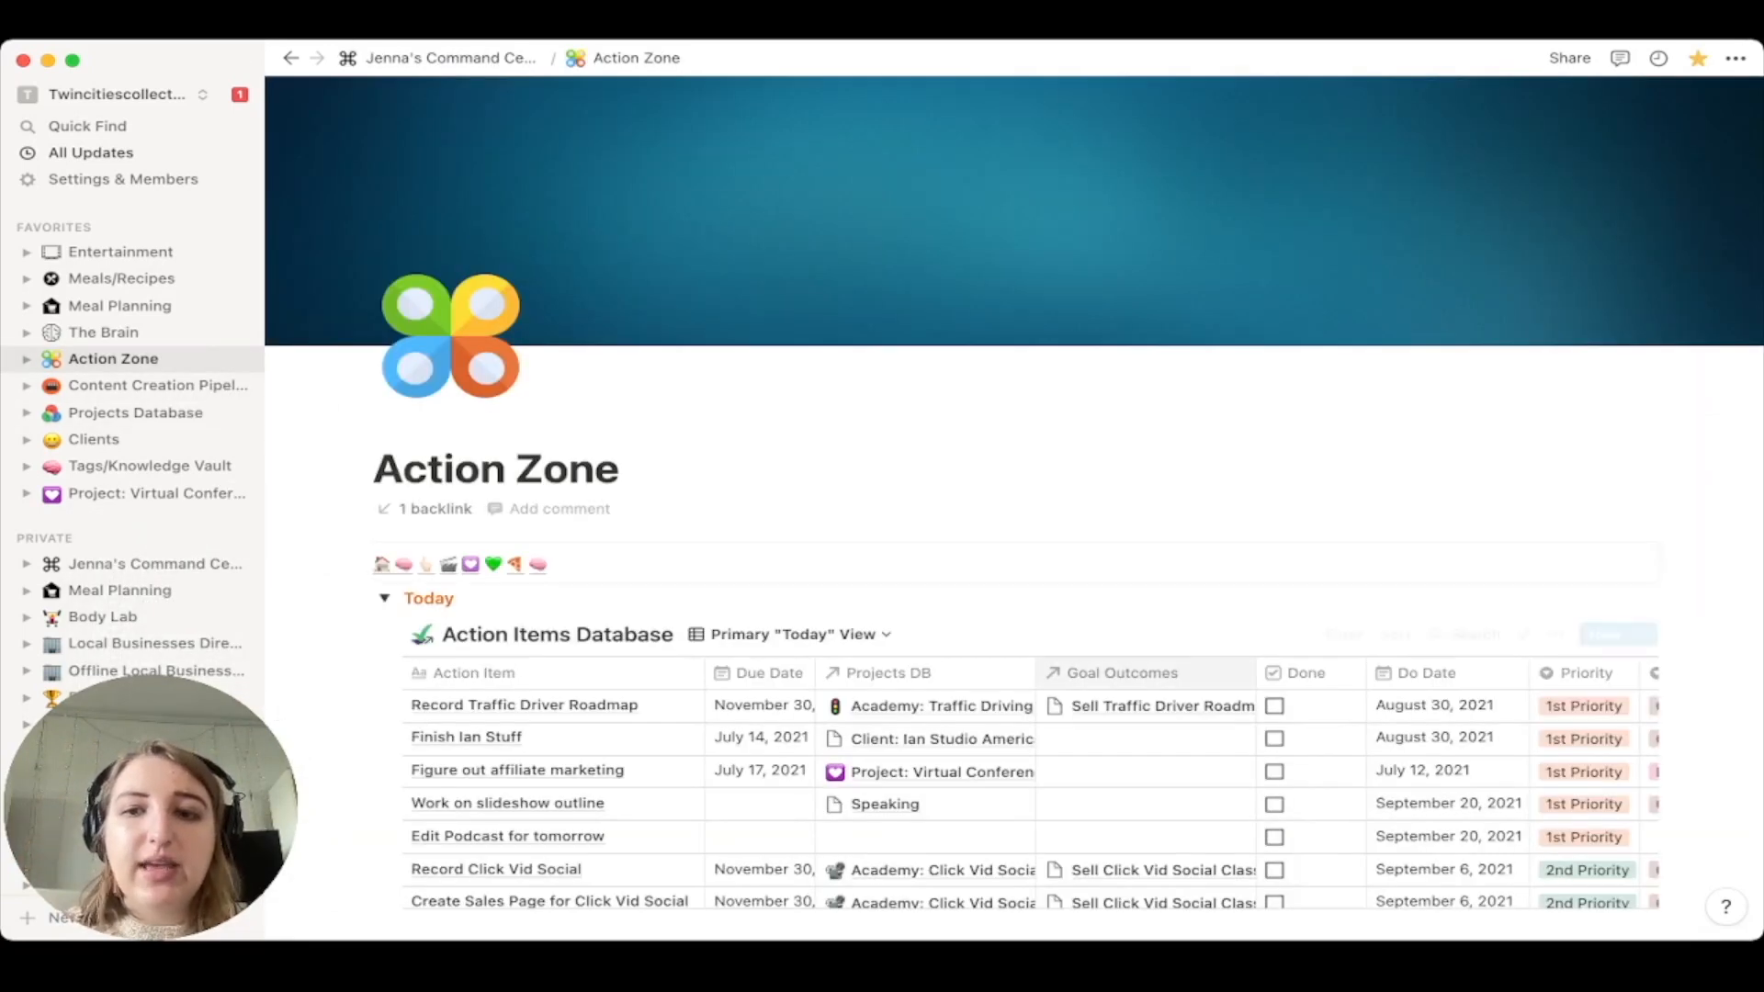
- Reveal the Today view's filters: Done is not checked and Type is not Errand
{"action": "left_click", "coordinate": [1342, 633]}
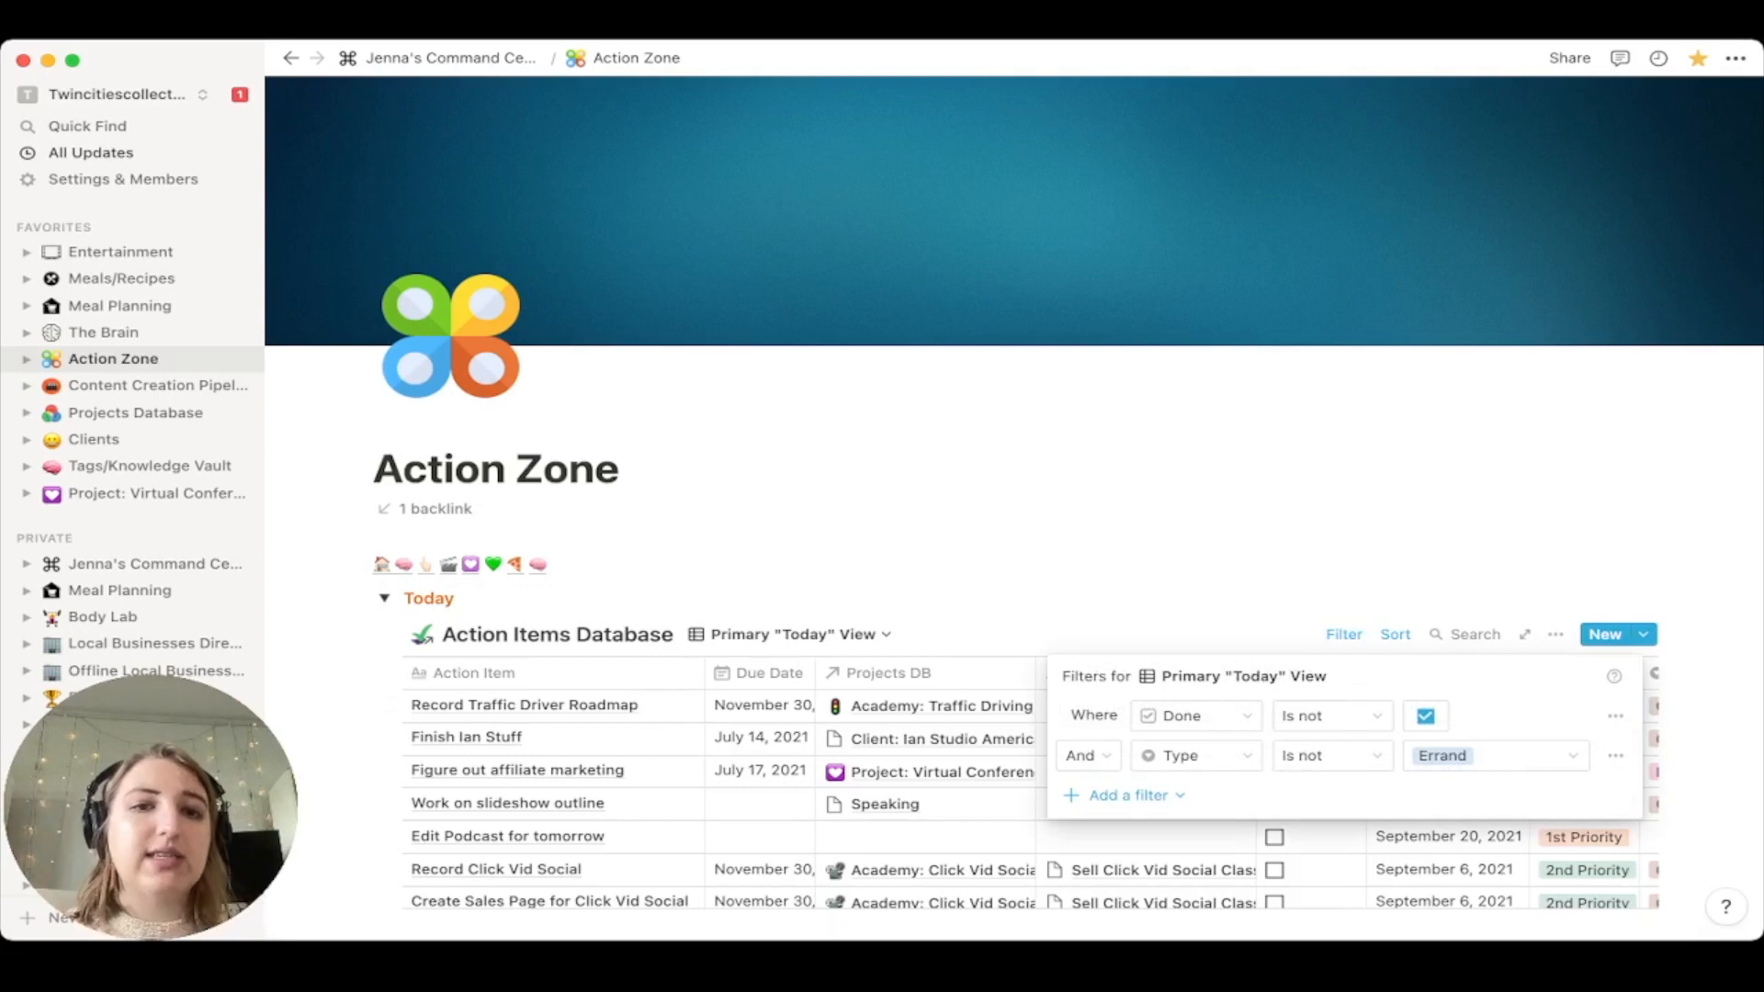